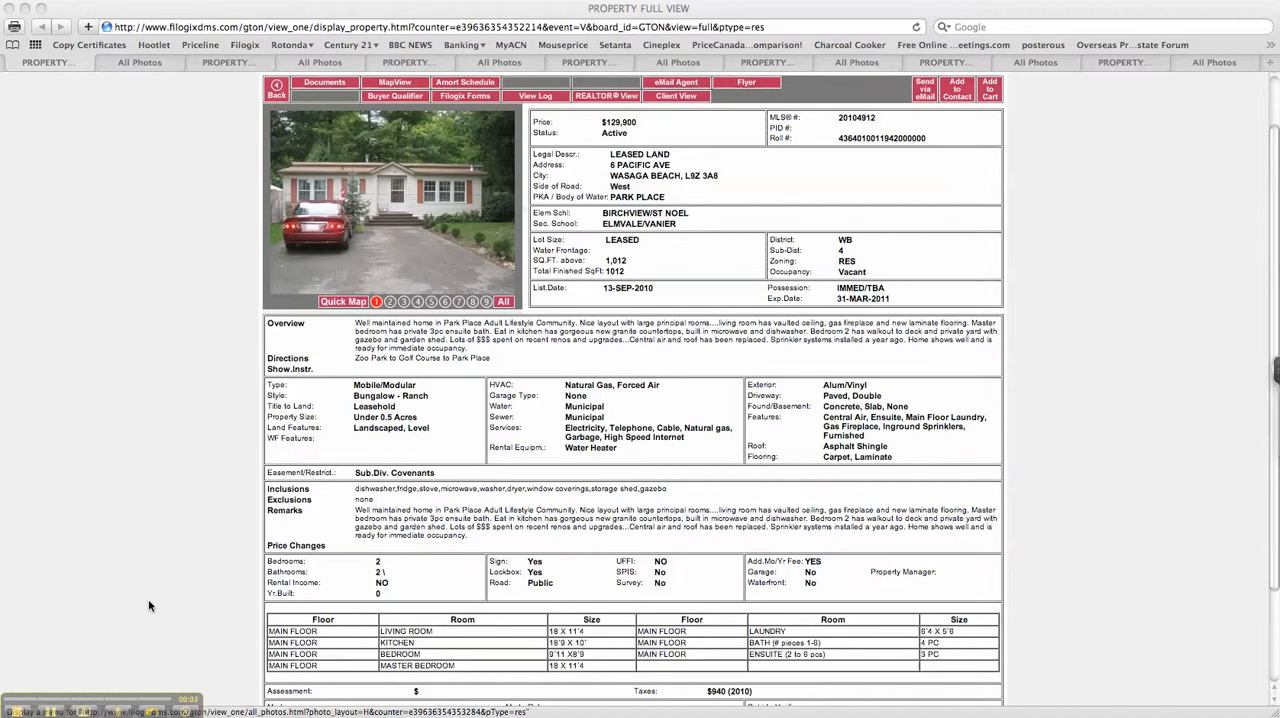
mouse_move(156, 572)
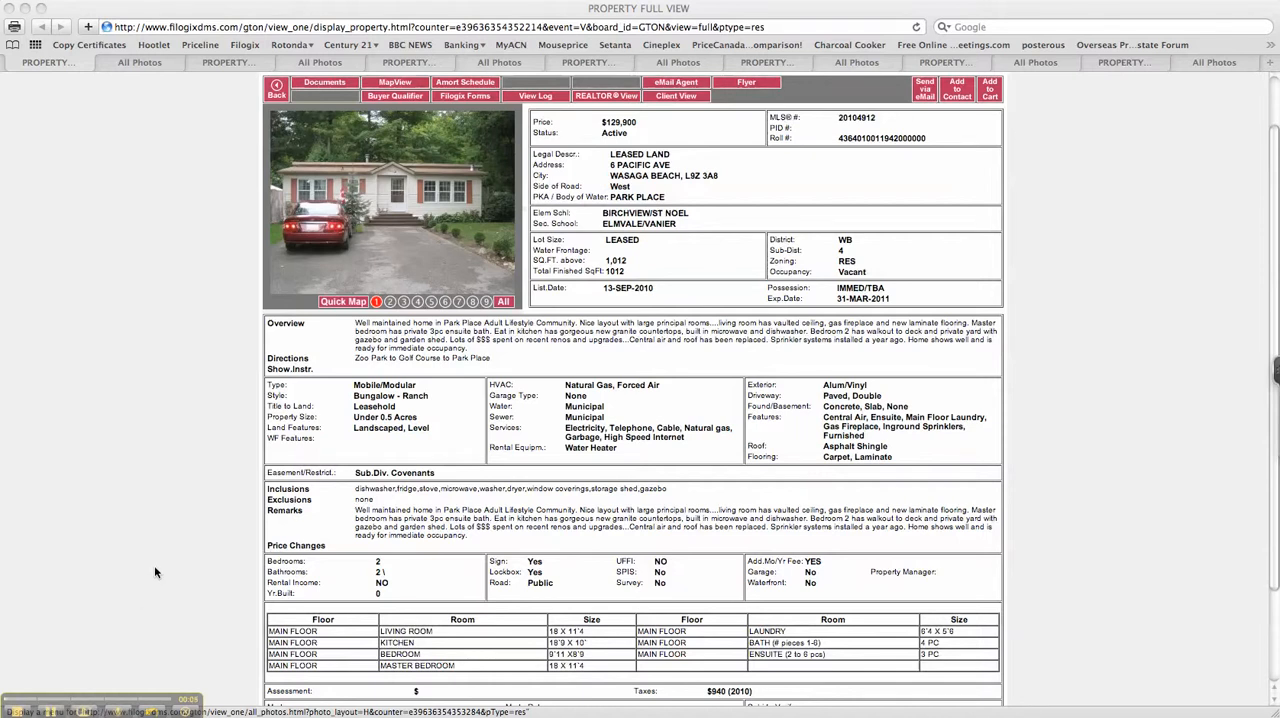
mouse_move(168, 487)
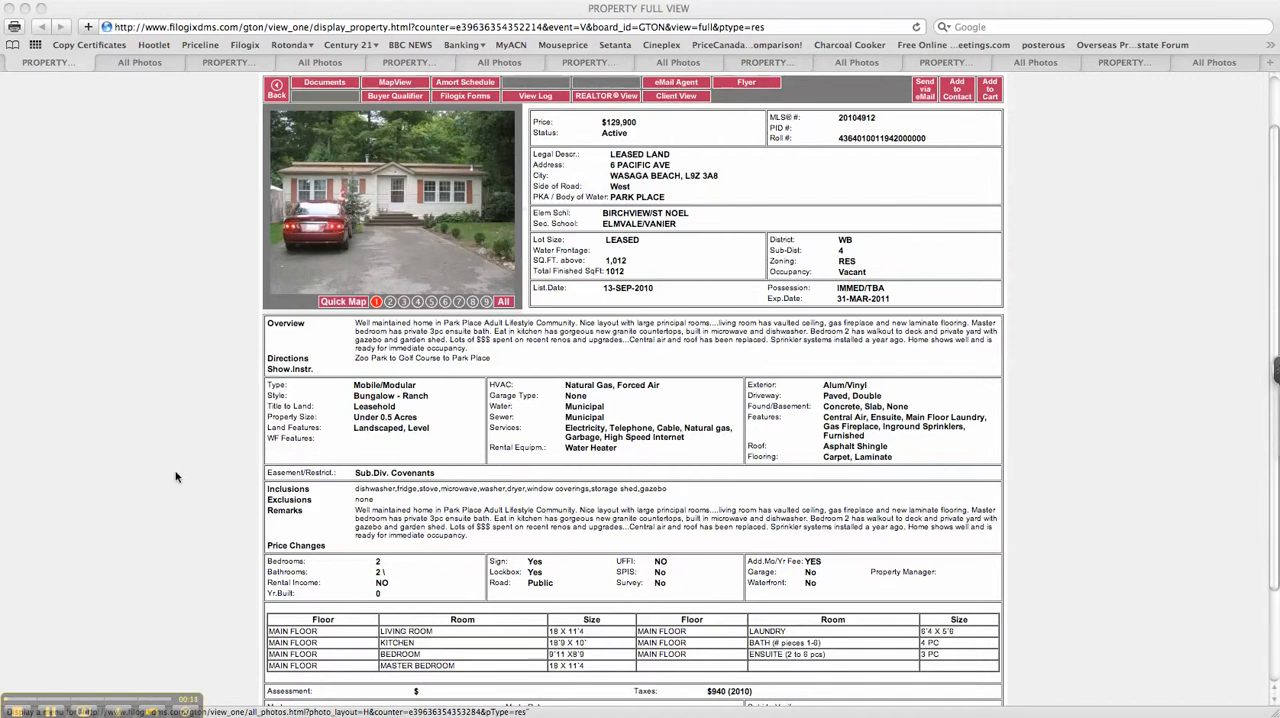
mouse_move(628, 166)
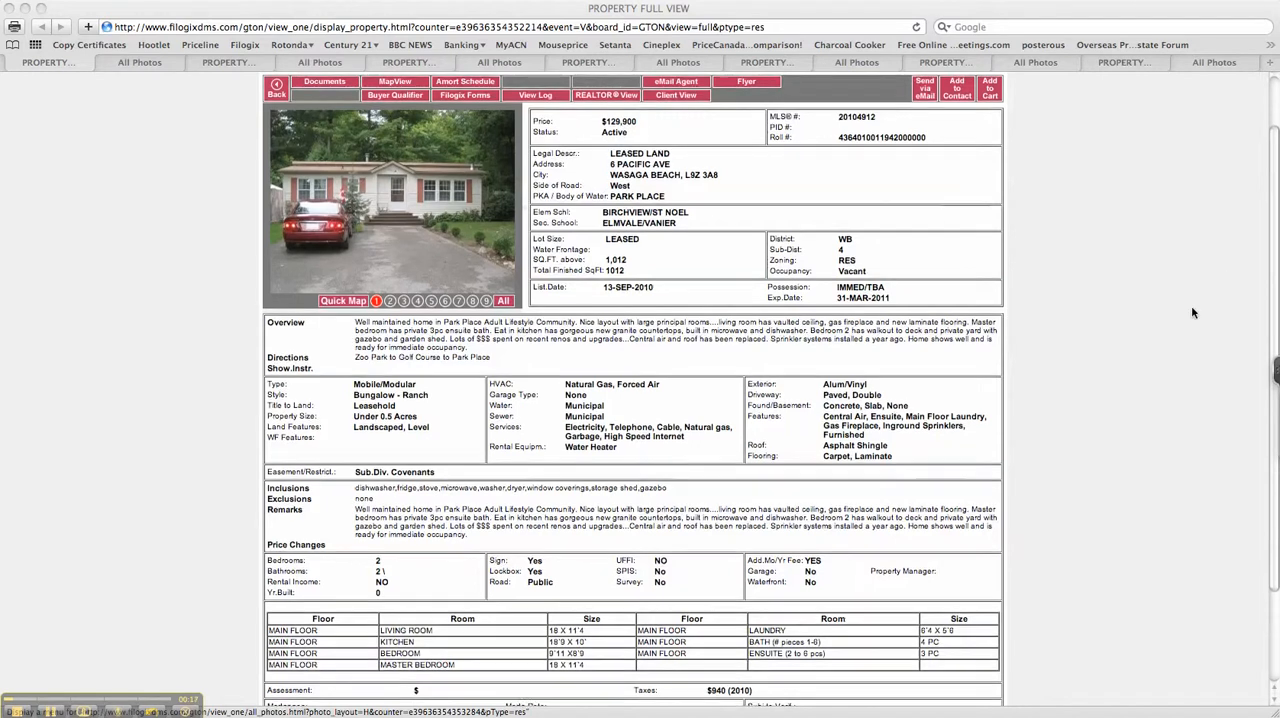
Step: Switch the 6 Pacific Ave listing to its All Photos gallery and start at the top
scroll(down, 3)
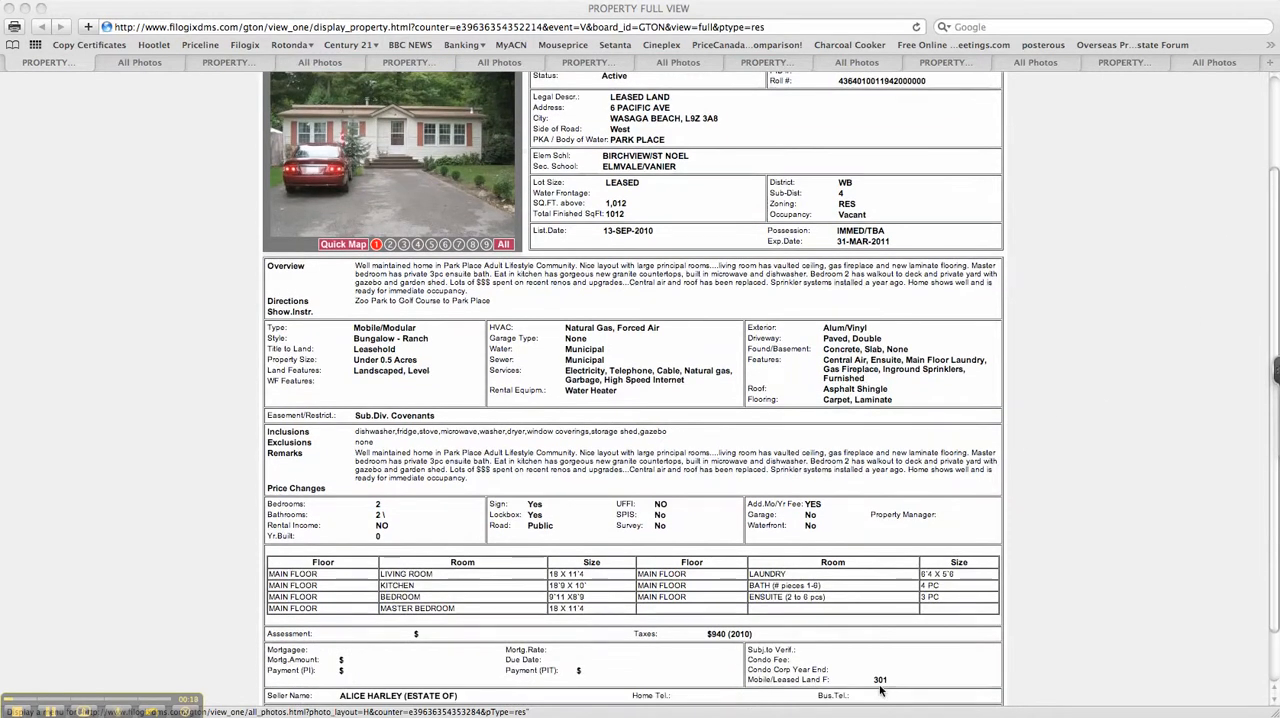
mouse_move(845, 565)
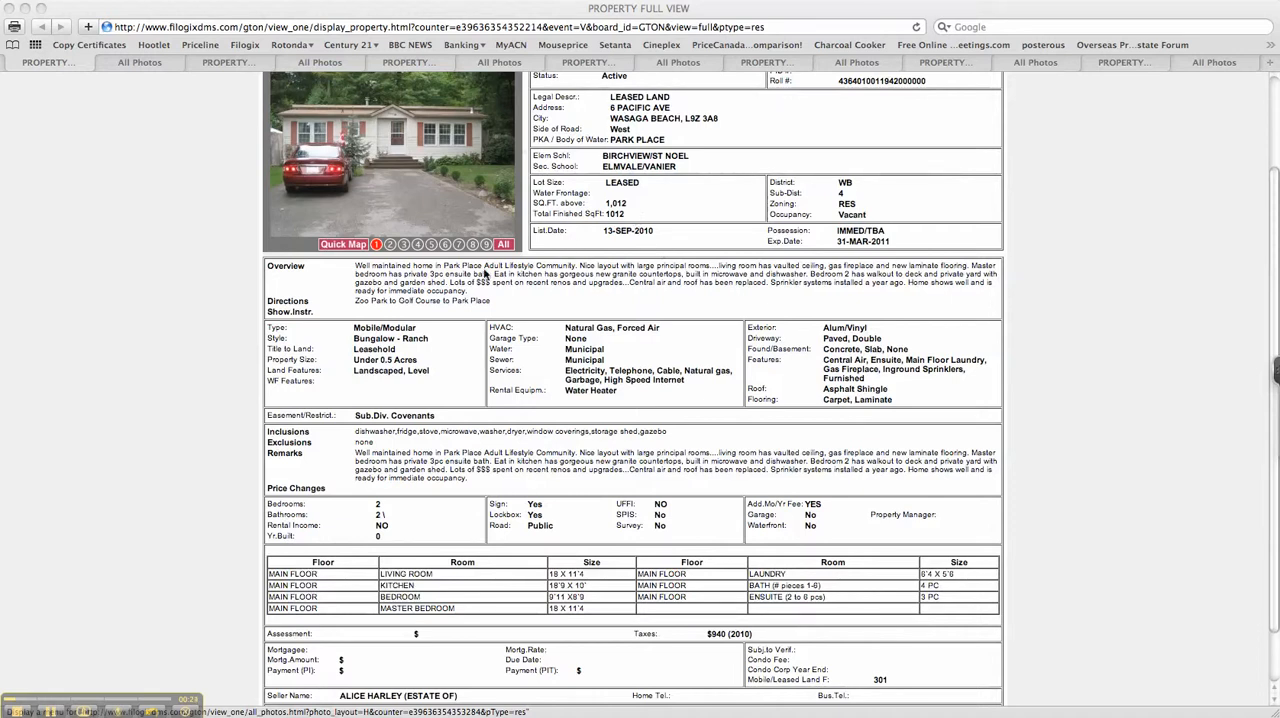
mouse_move(485, 274)
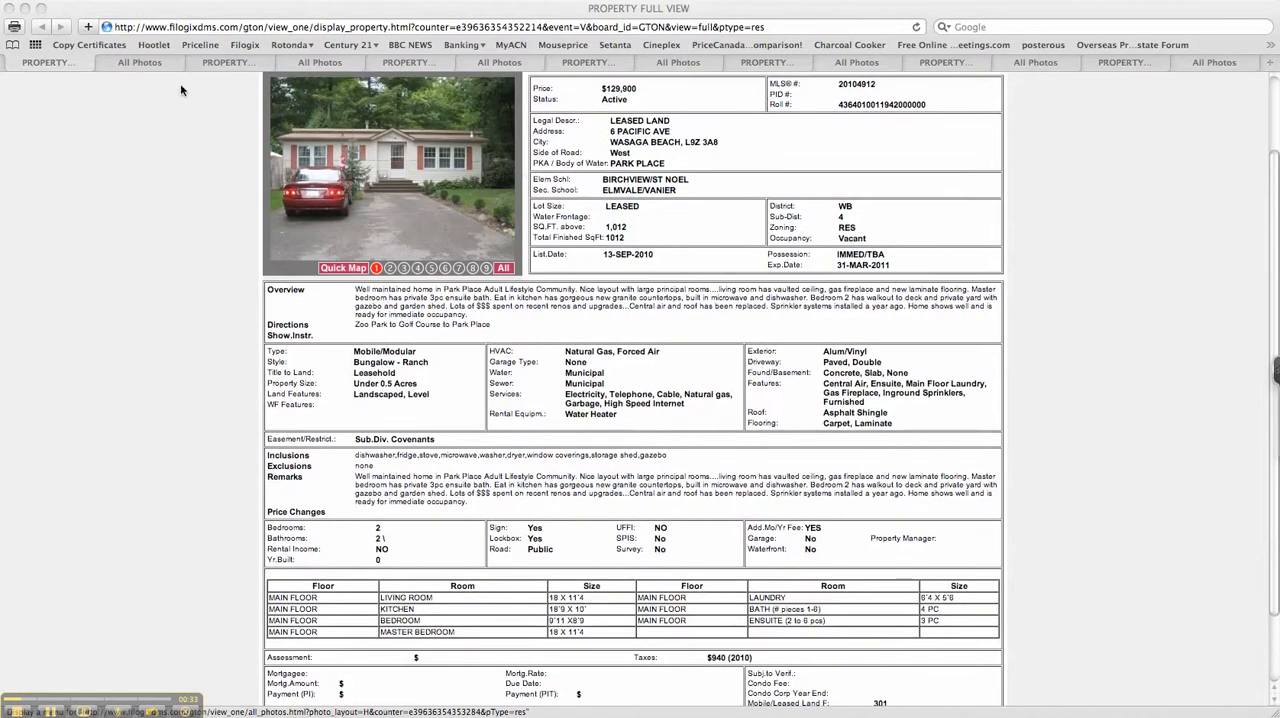
mouse_move(200, 81)
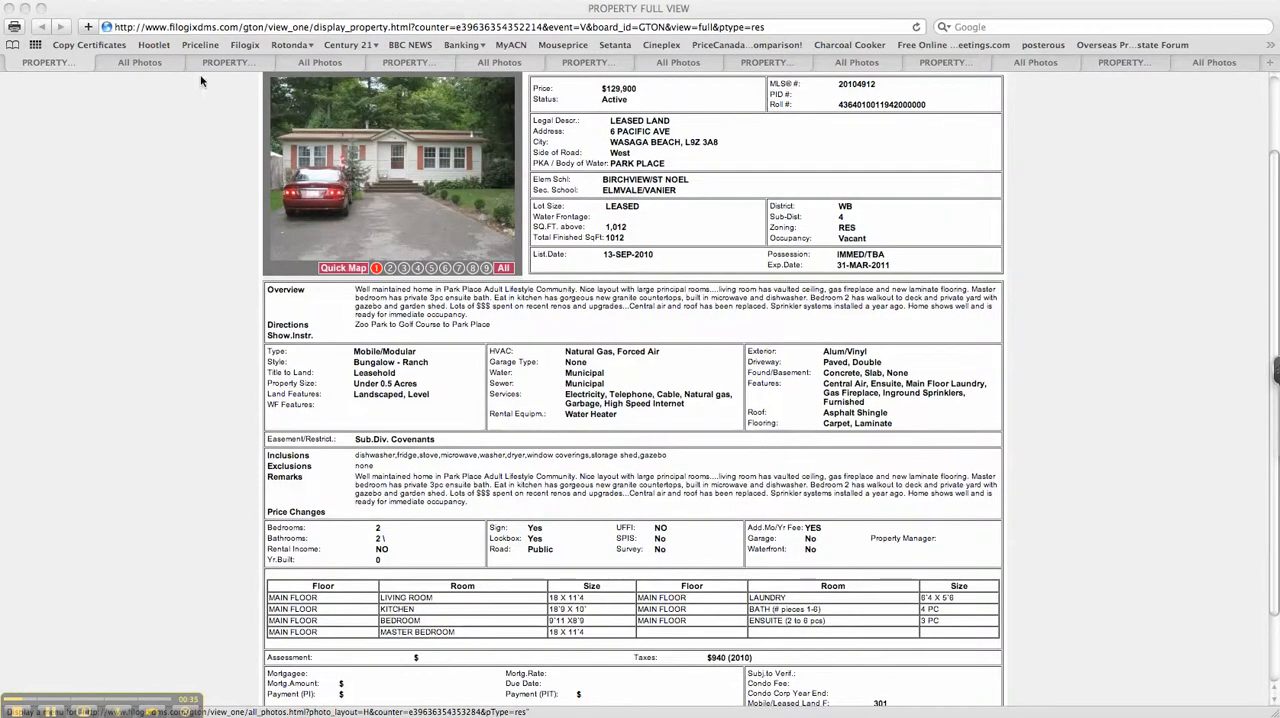
click(139, 62)
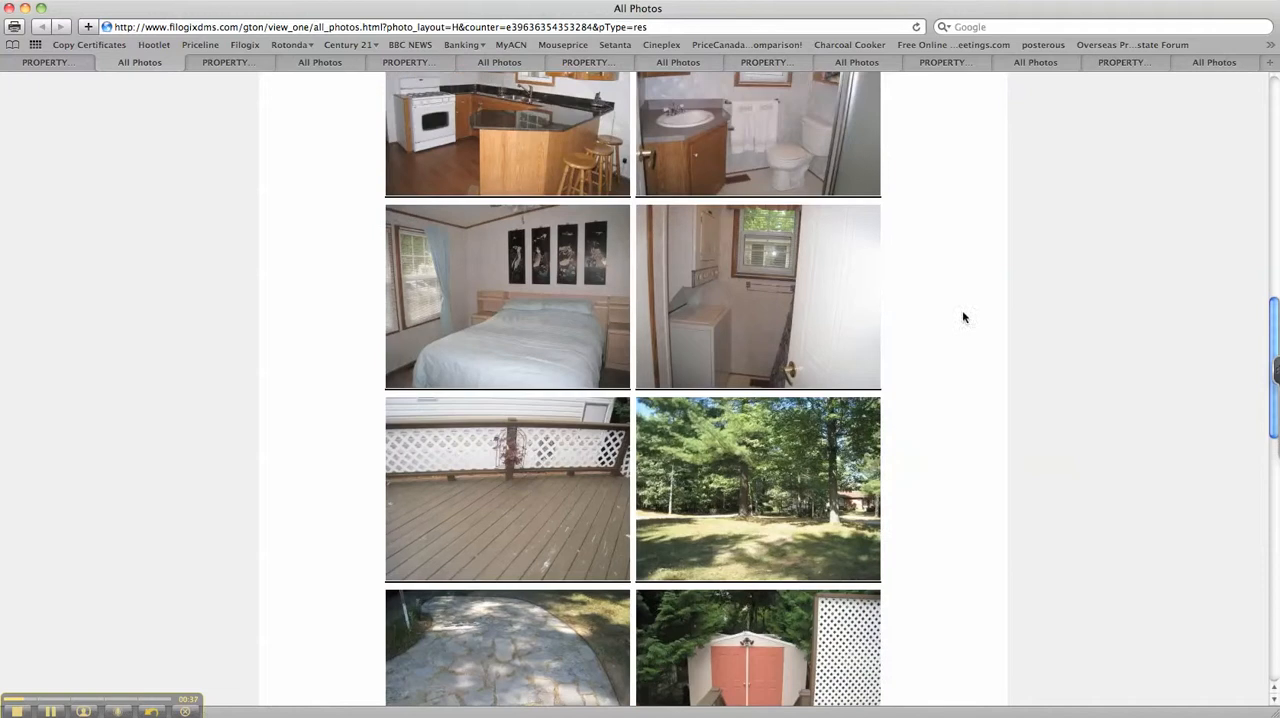
scroll(up, 3)
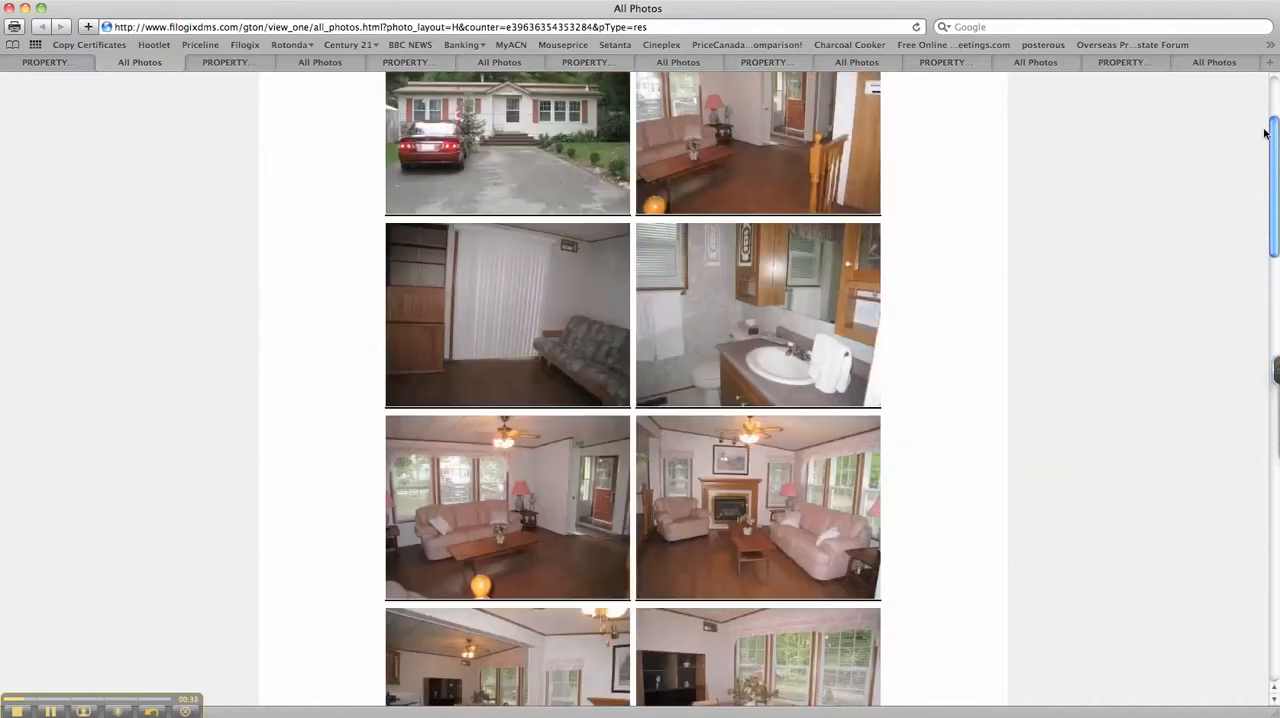
scroll(up, 3)
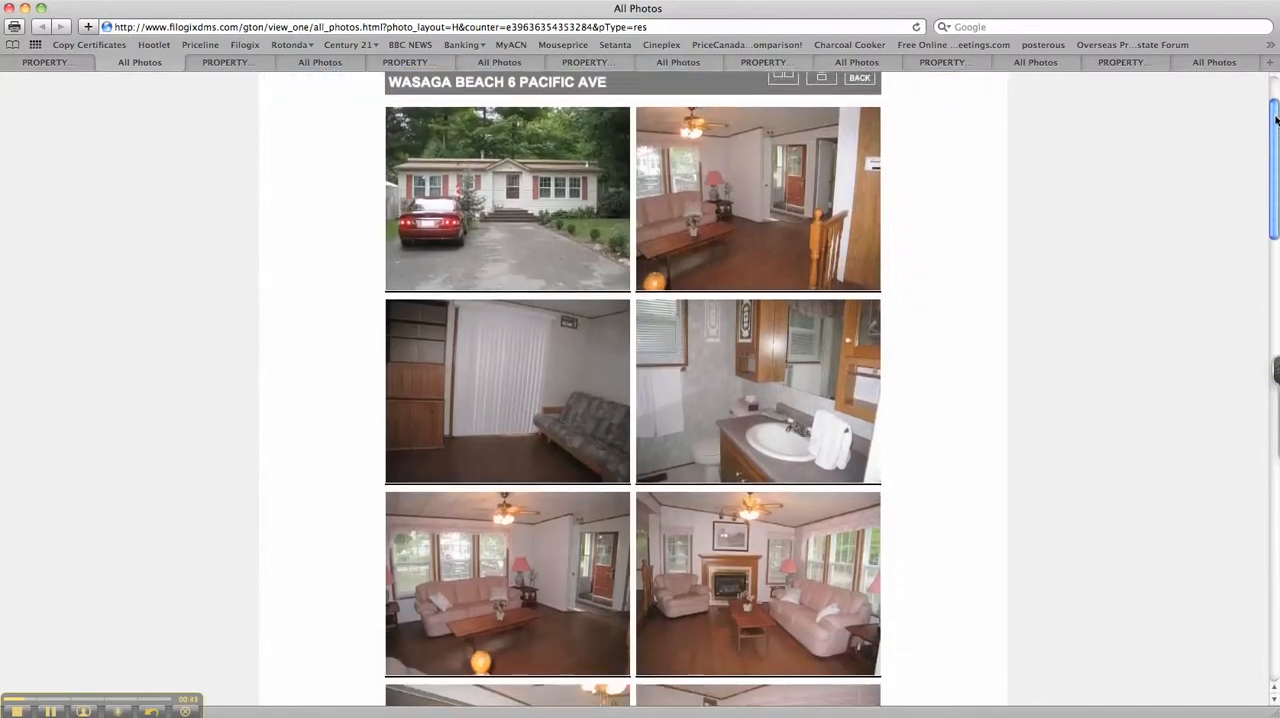
Step: Scroll down through the bungalow's interior and yard photos
scroll(down, 3)
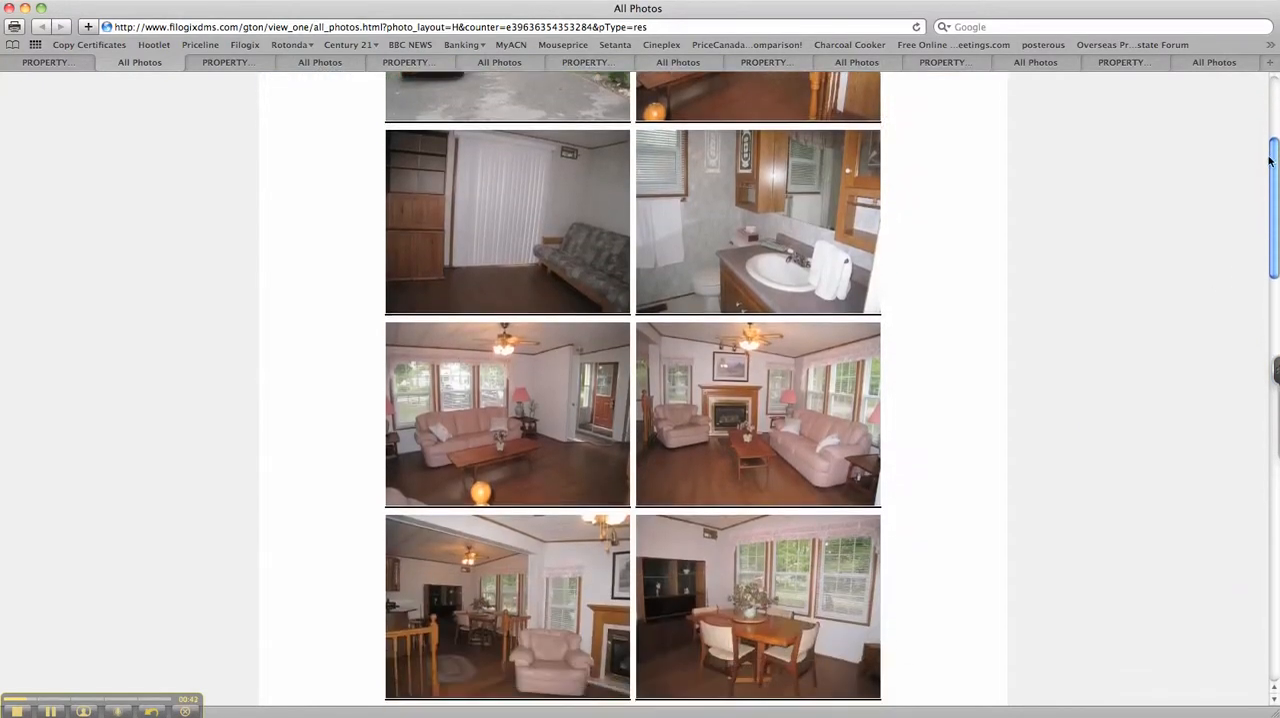
scroll(down, 3)
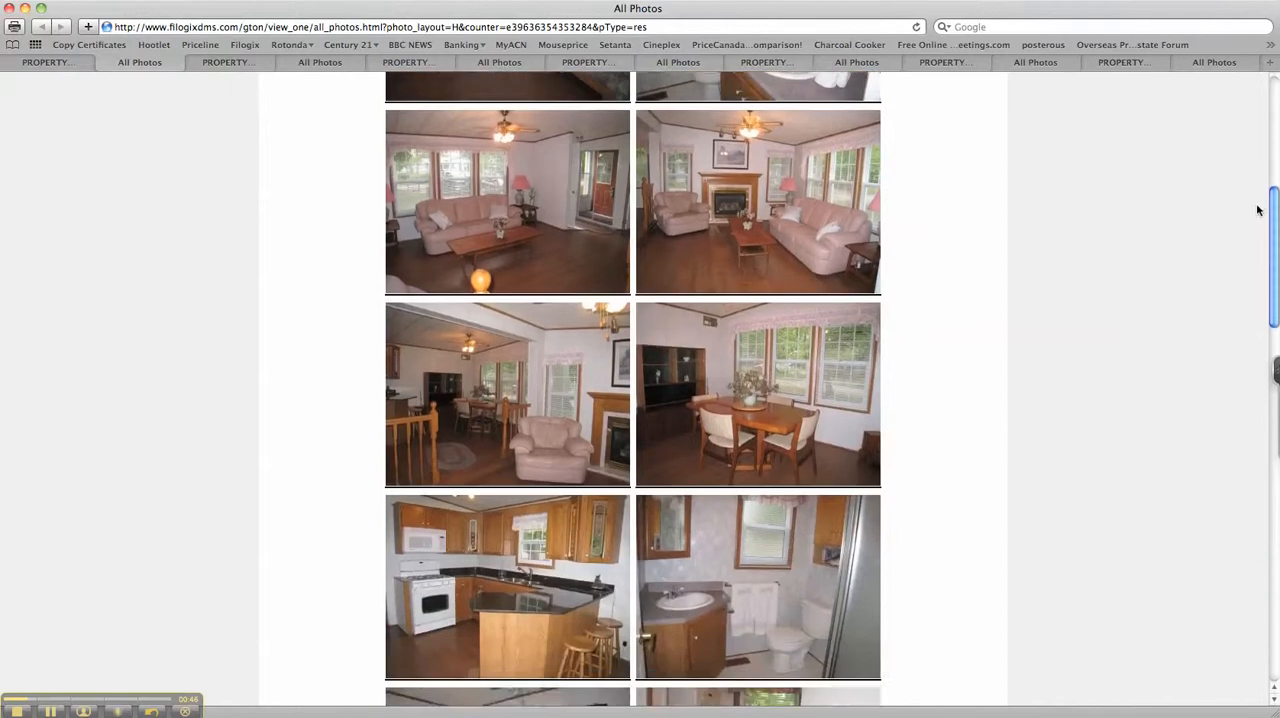
scroll(down, 3)
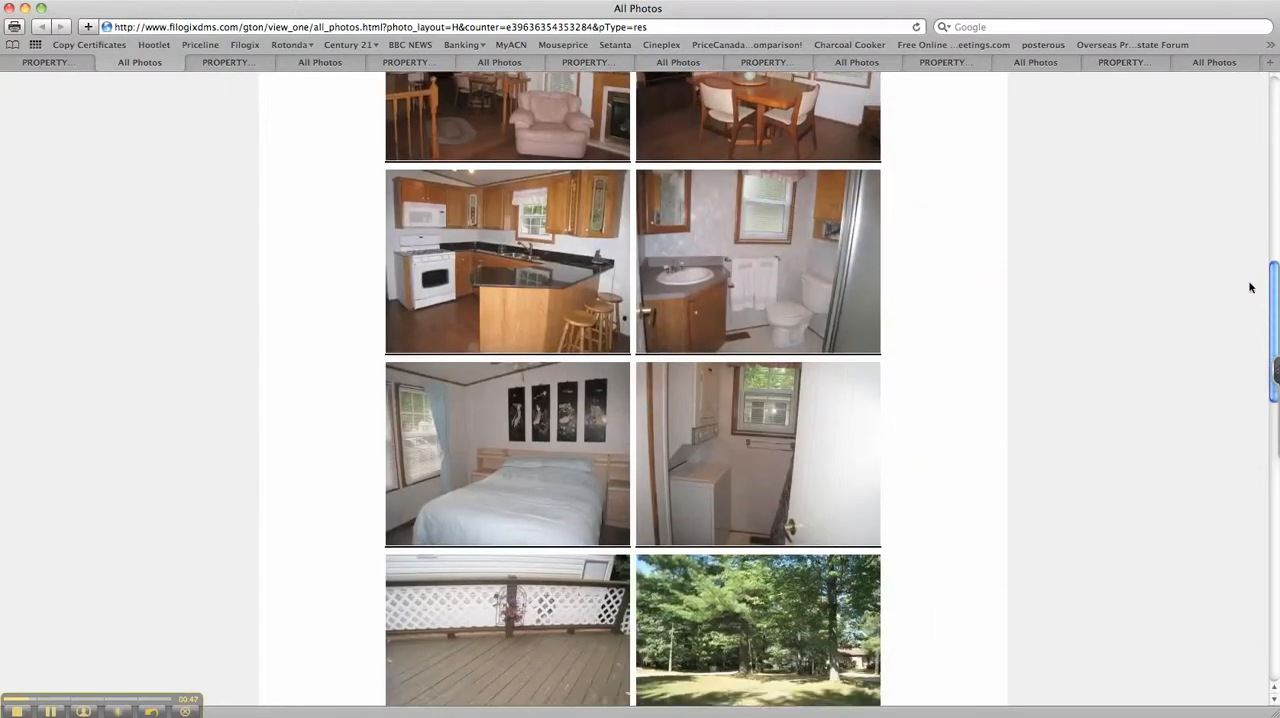
scroll(down, 3)
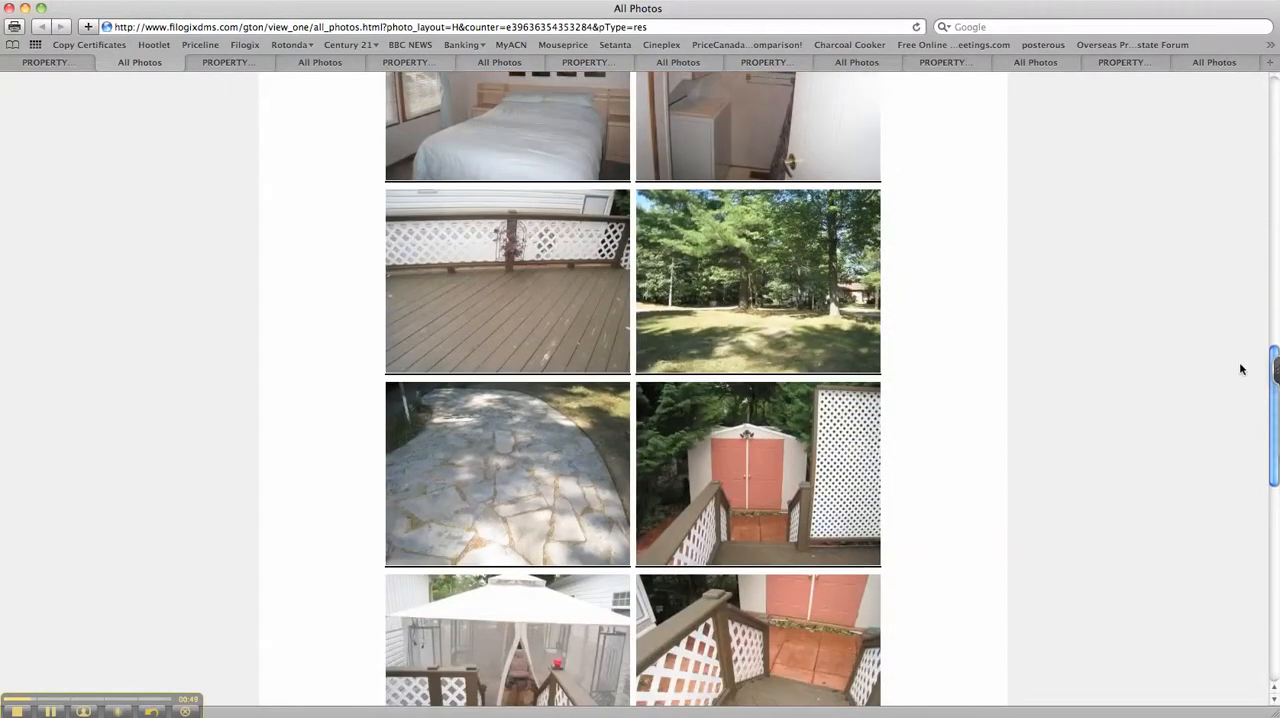
scroll(down, 3)
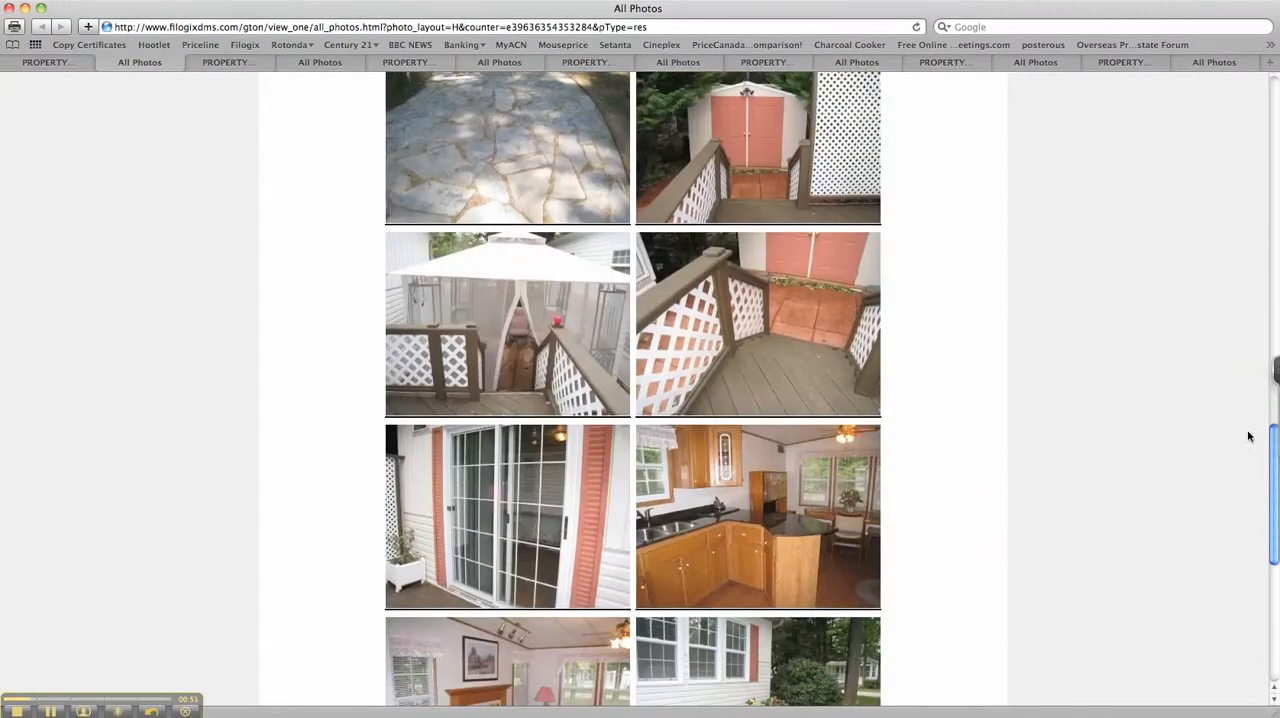
scroll(down, 3)
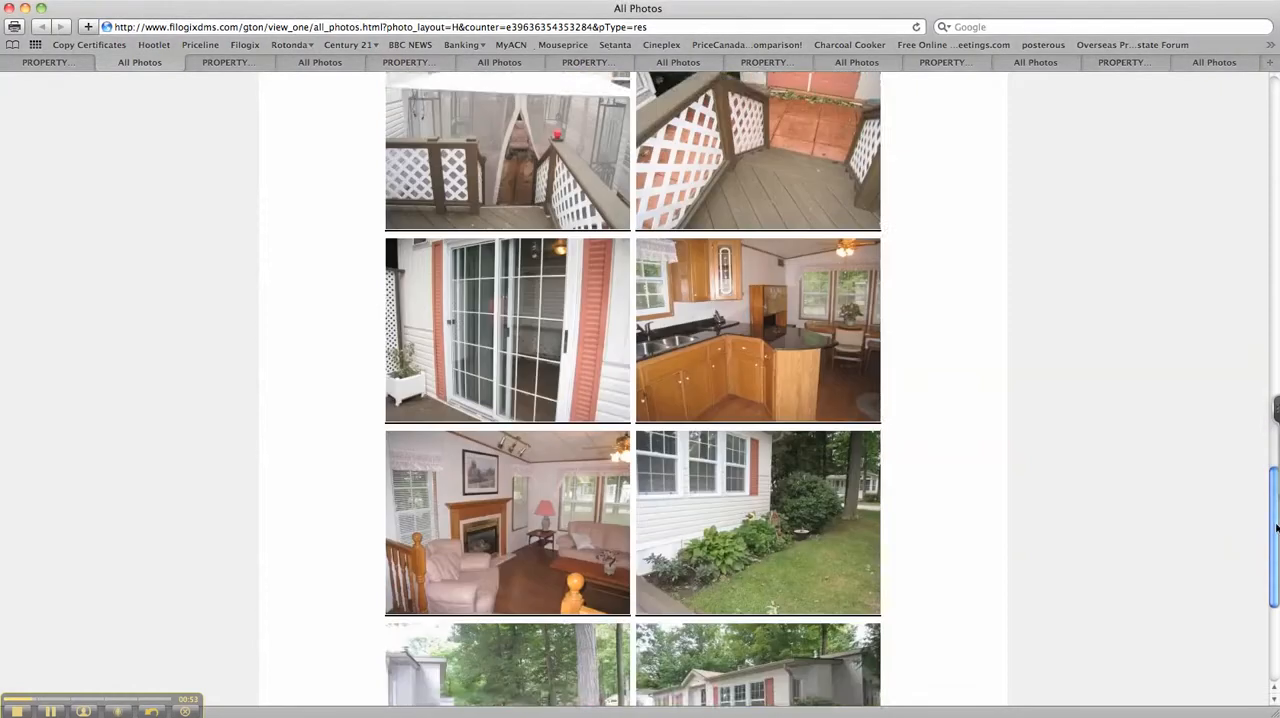
scroll(down, 3)
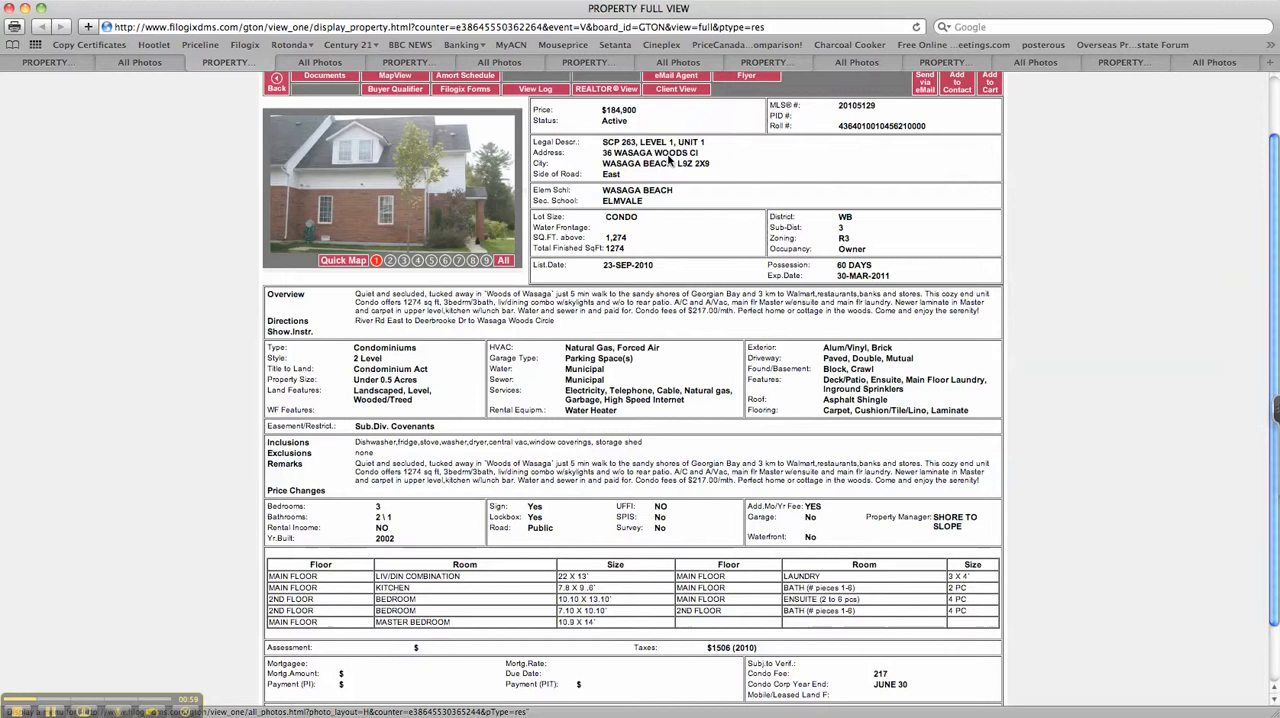
mouse_move(898, 119)
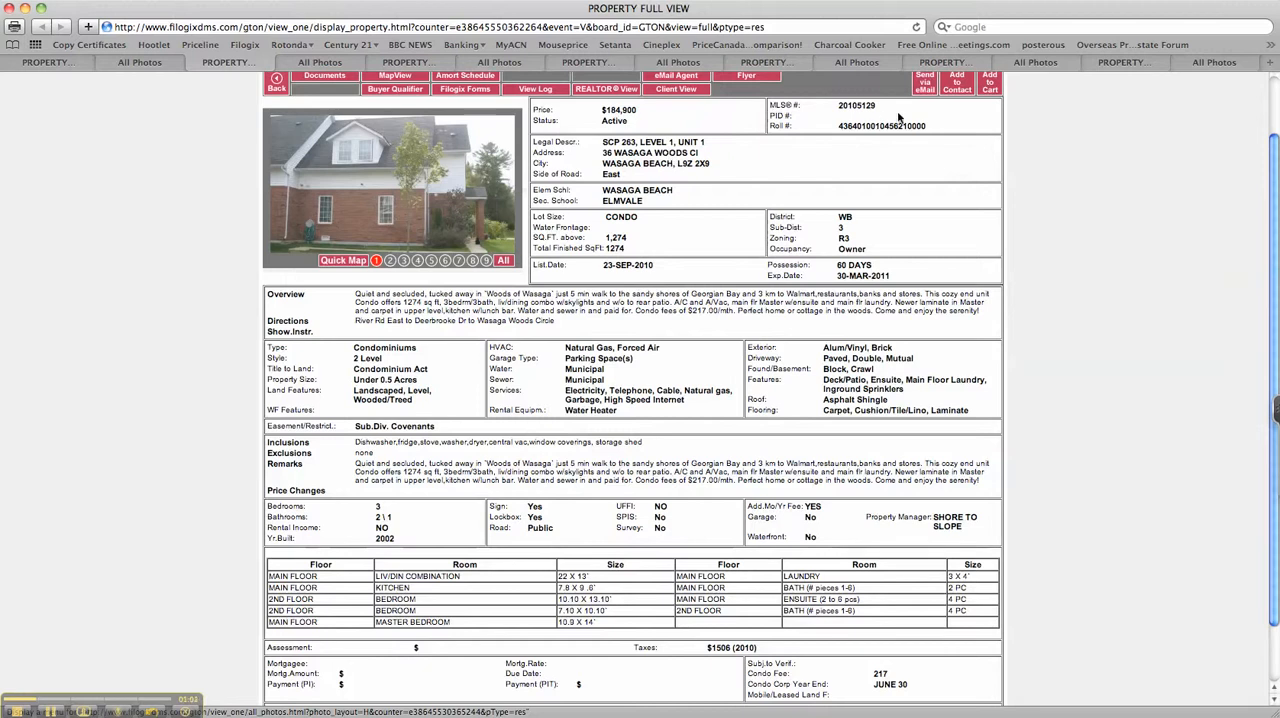
mouse_move(662, 244)
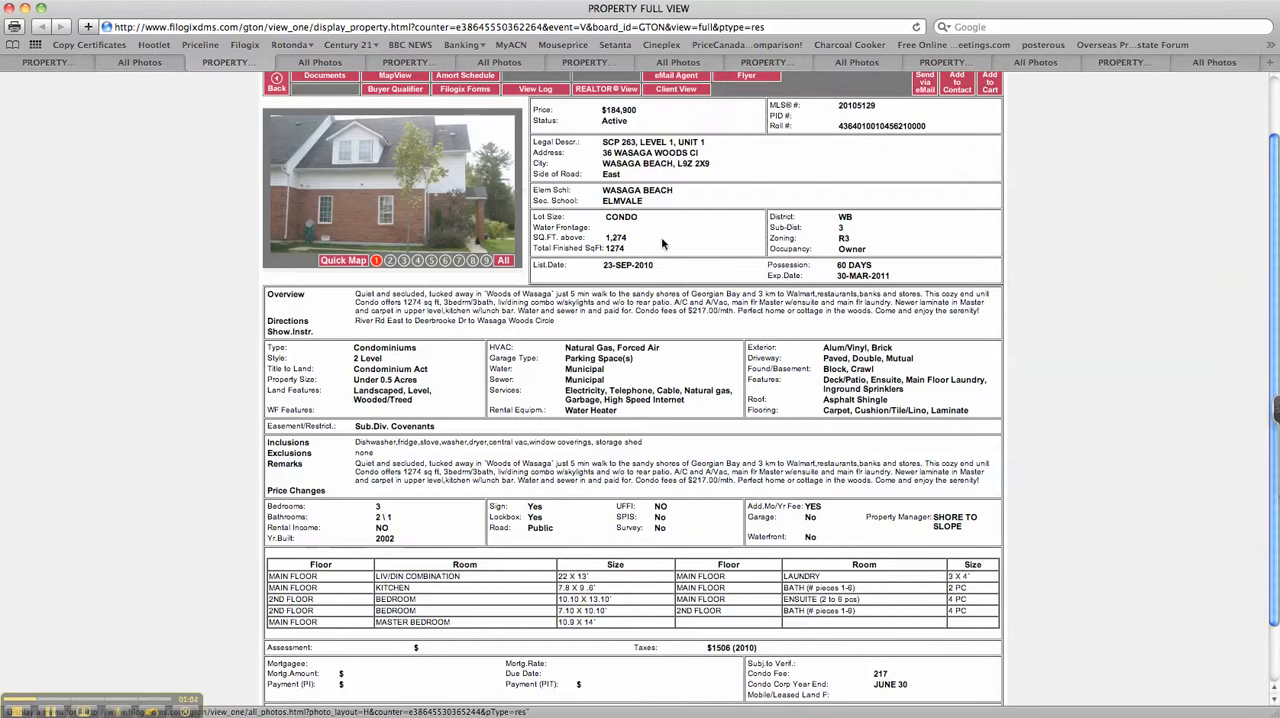
mouse_move(625, 247)
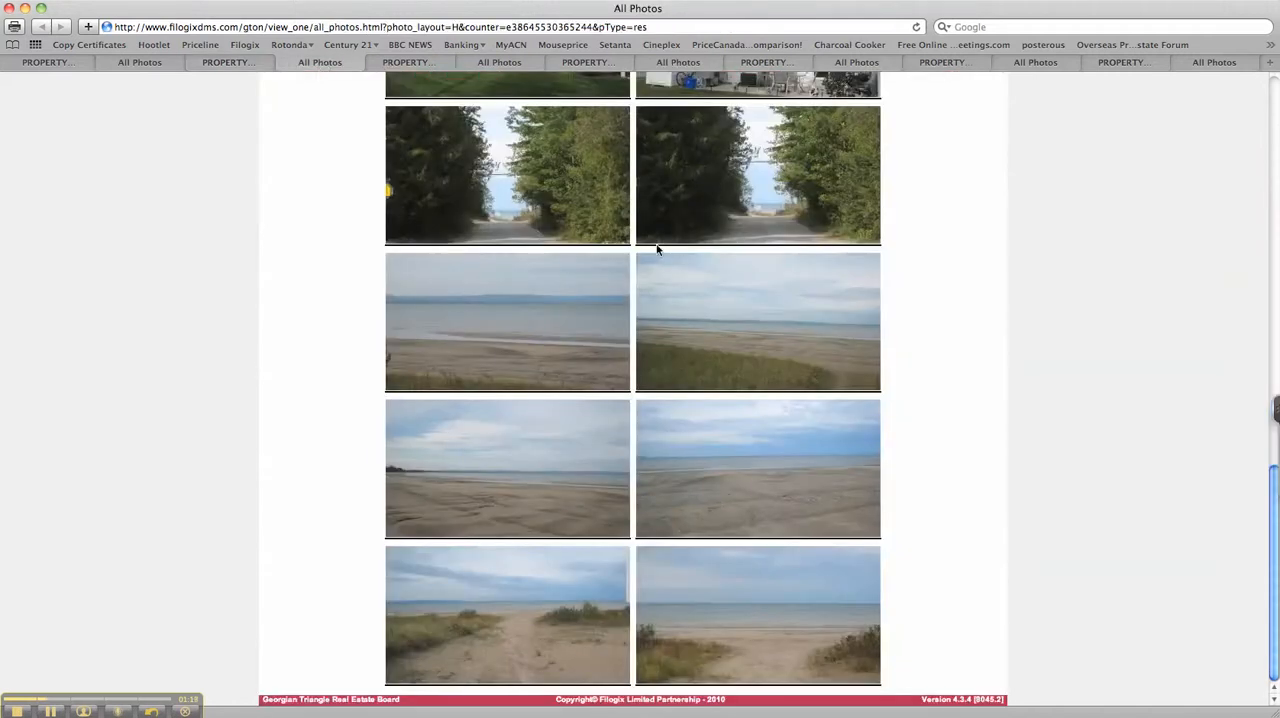
mouse_move(742, 588)
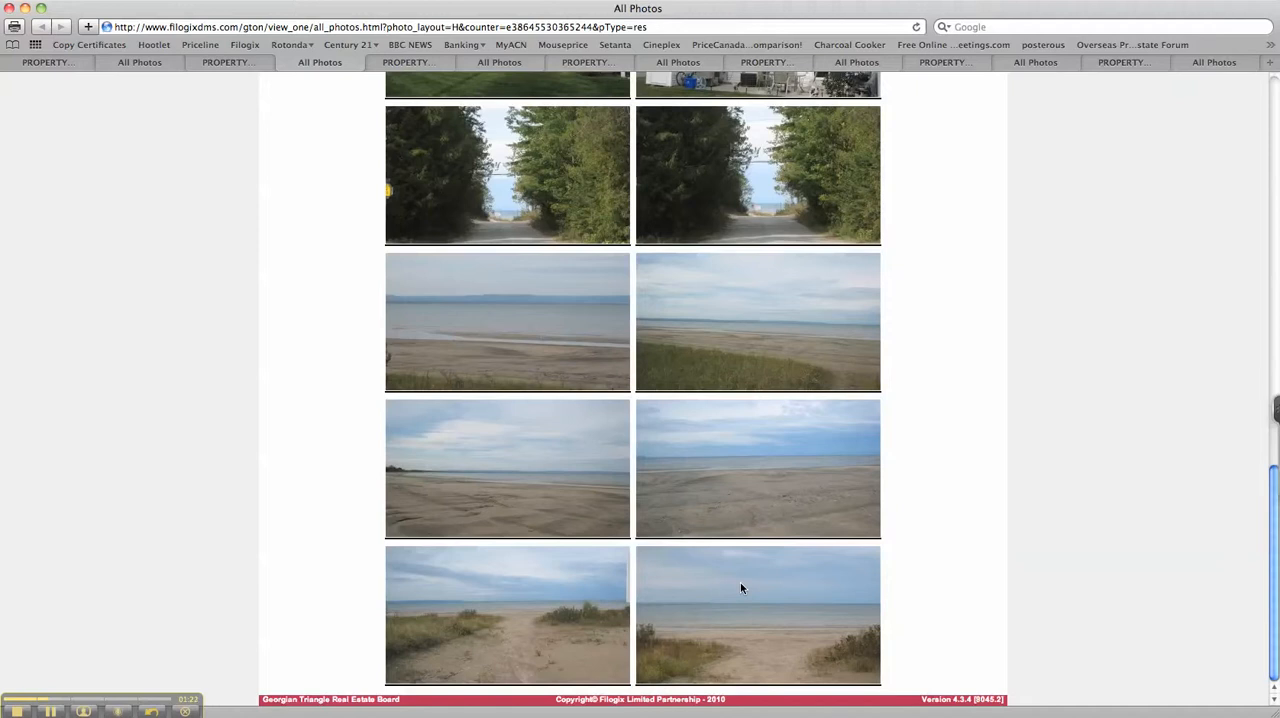
mouse_move(940, 555)
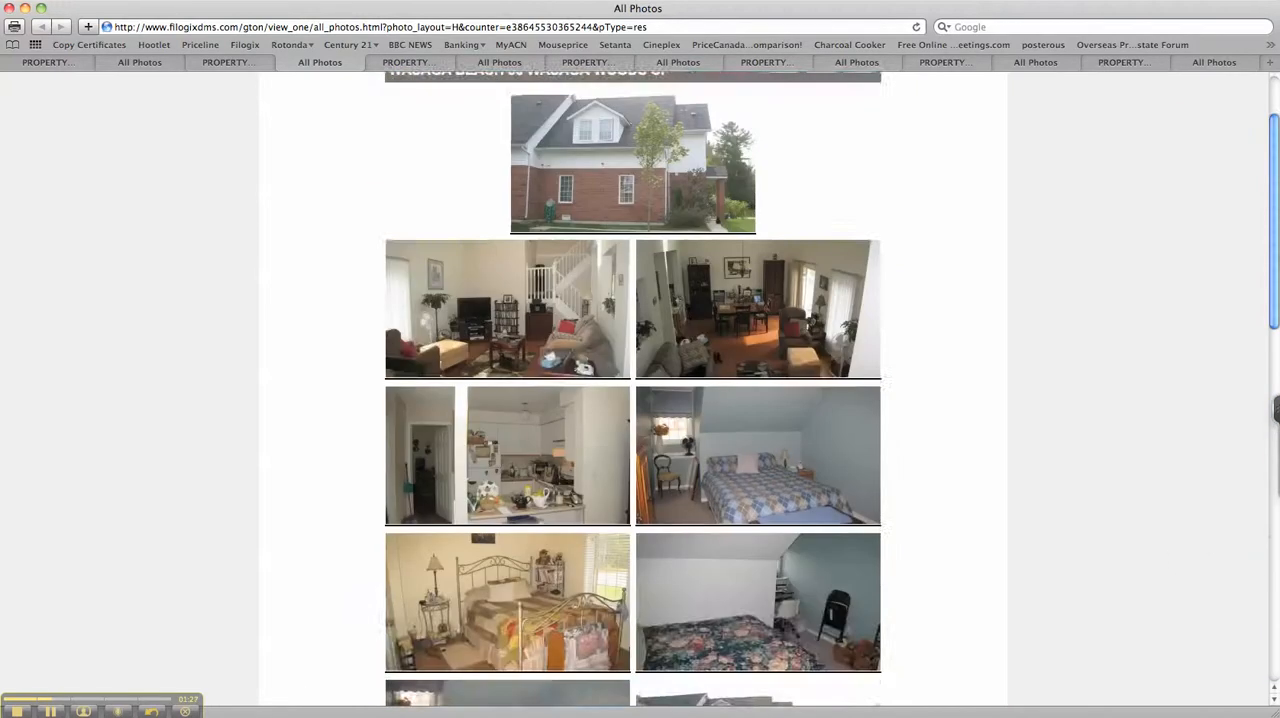
Step: Scroll the brick-and-white house's gallery past bedrooms and exterior shots to the wooded lane and beach photos
scroll(up, 3)
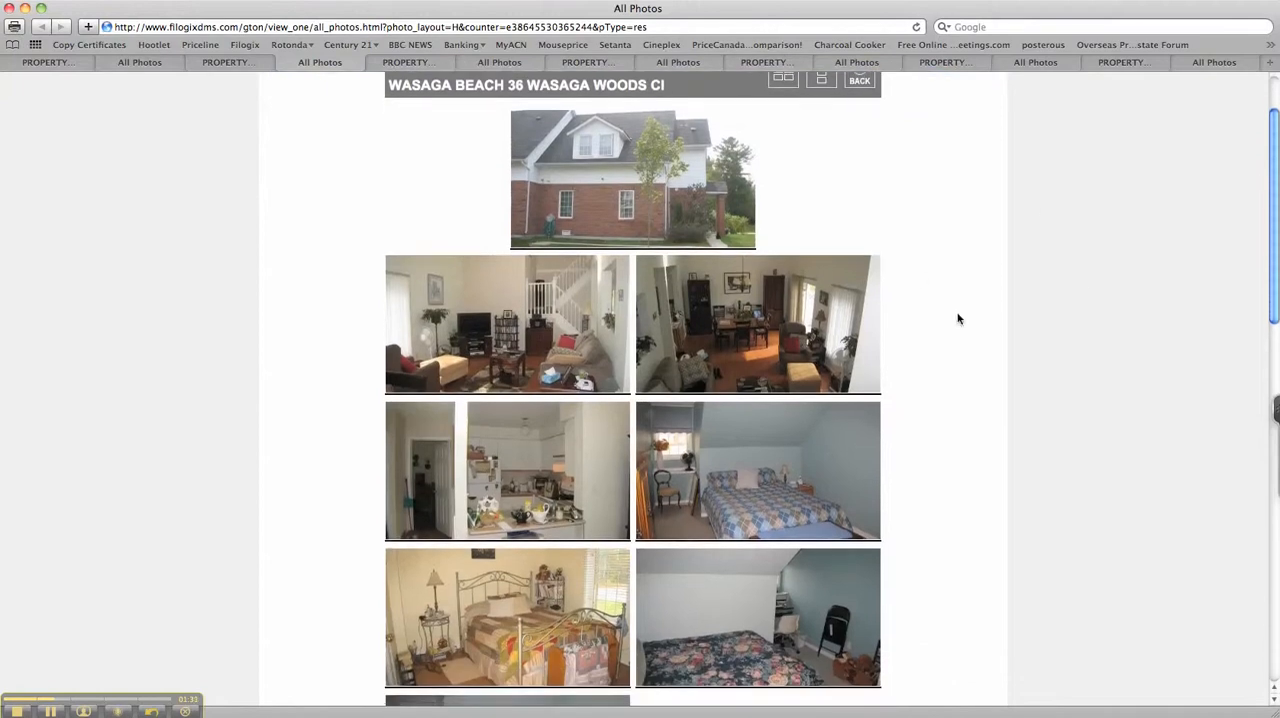
scroll(down, 3)
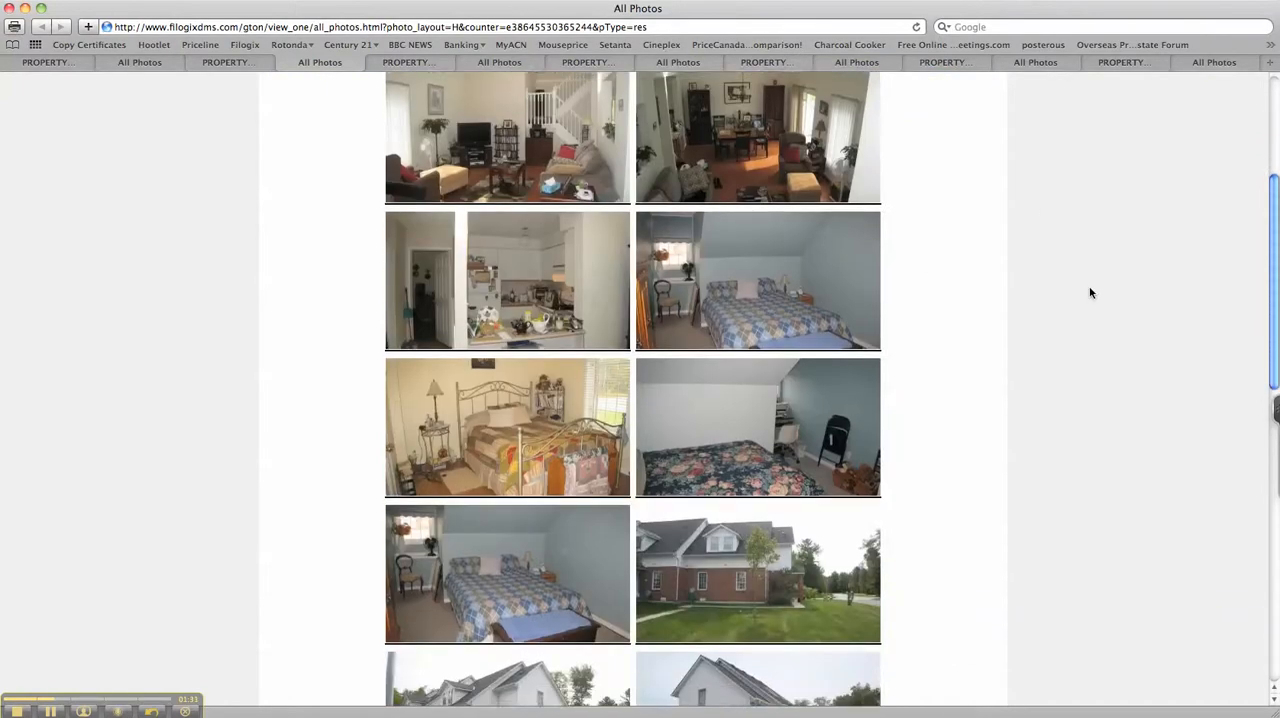
scroll(down, 3)
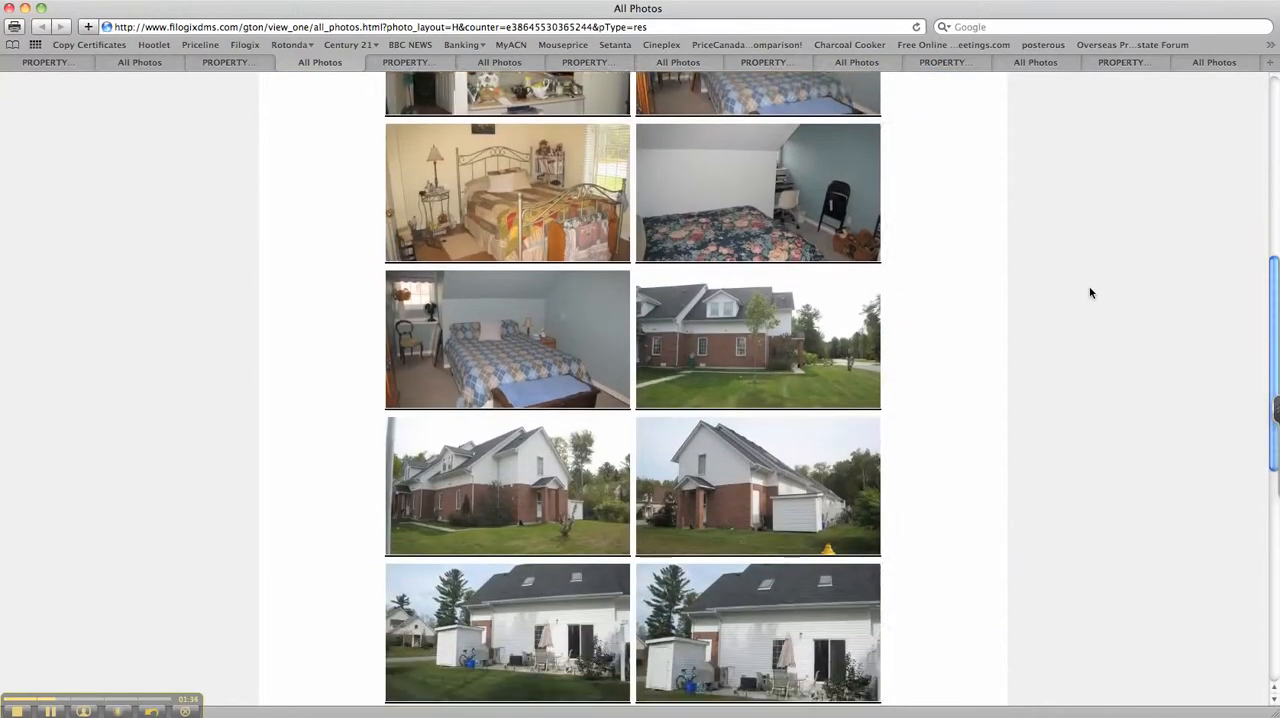
scroll(down, 3)
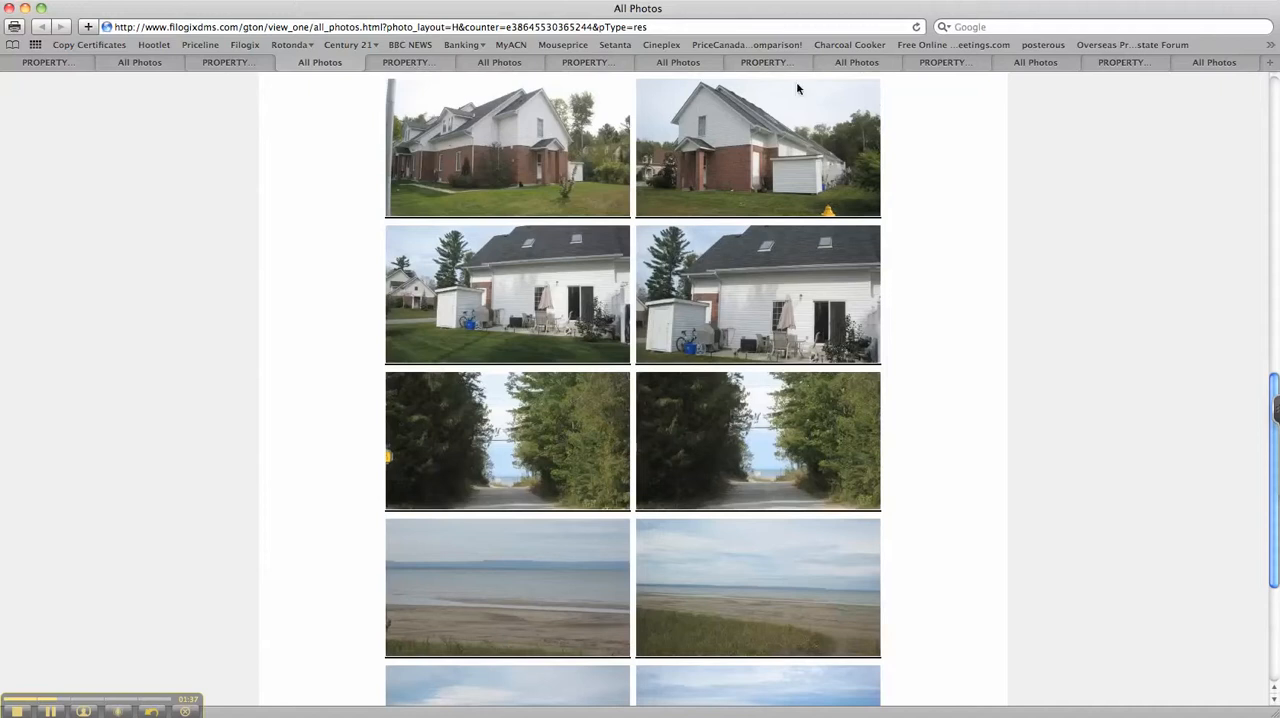
scroll(down, 3)
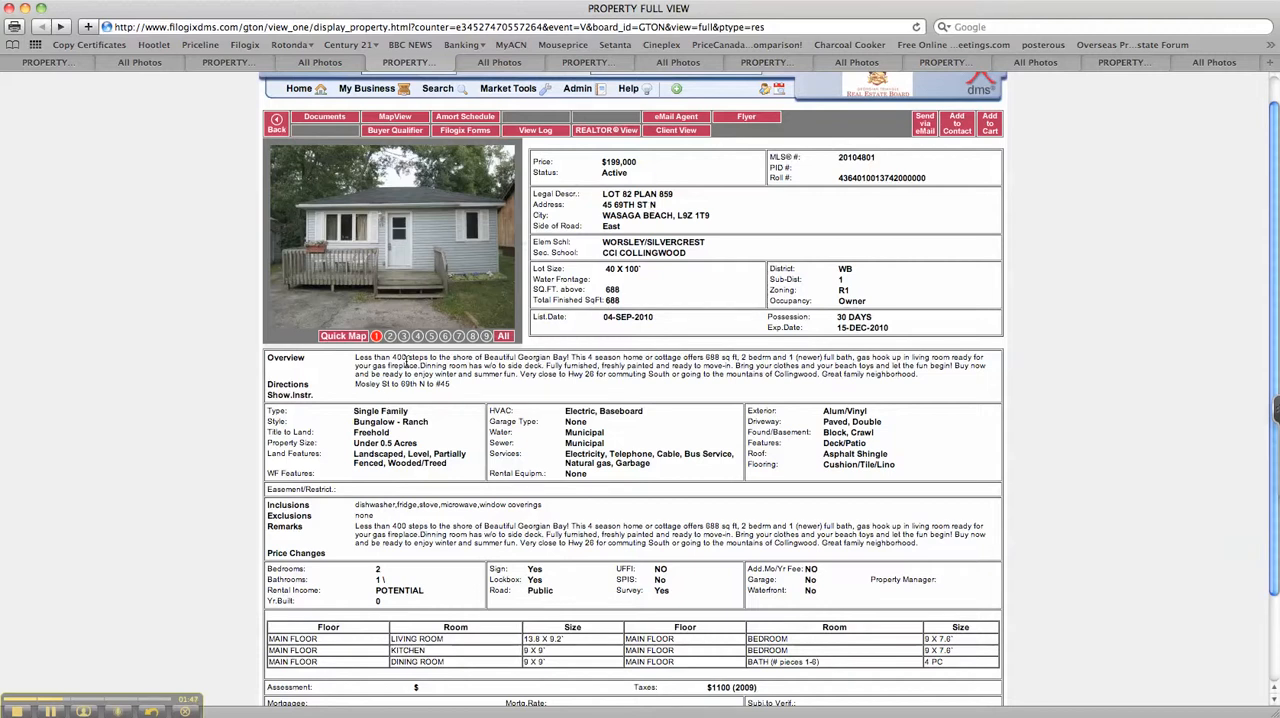
mouse_move(620, 317)
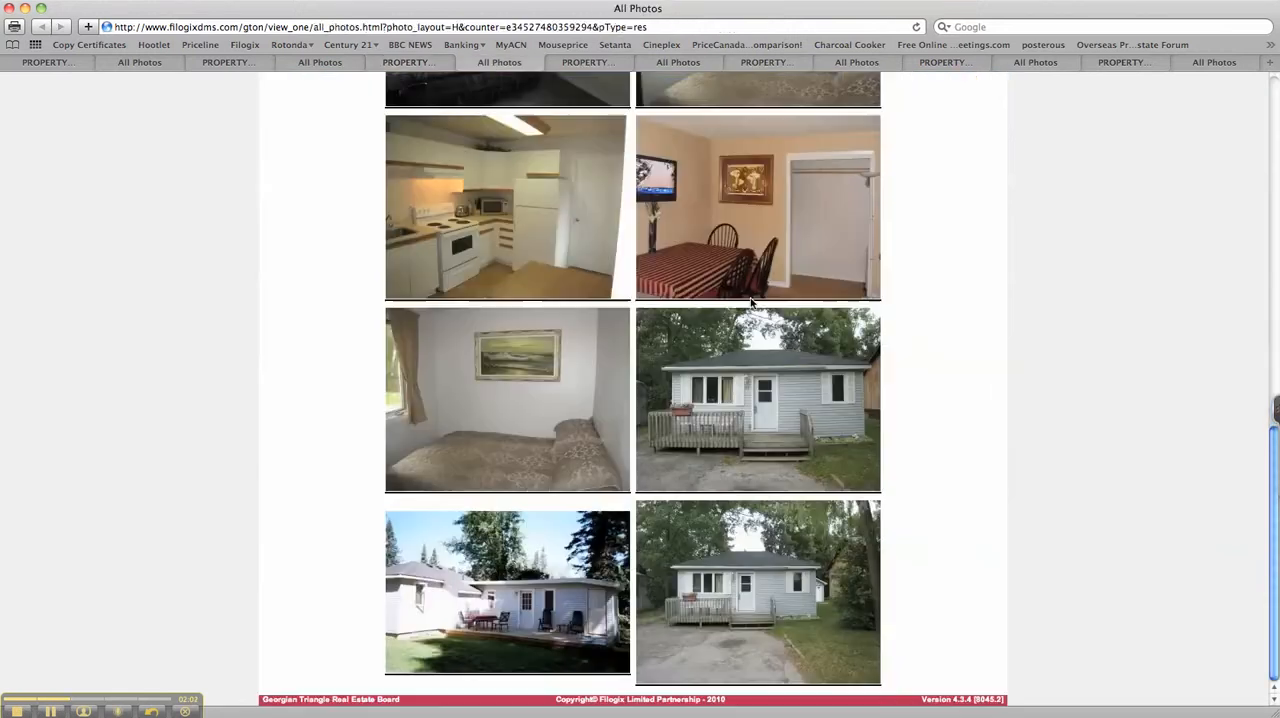
scroll(up, 3)
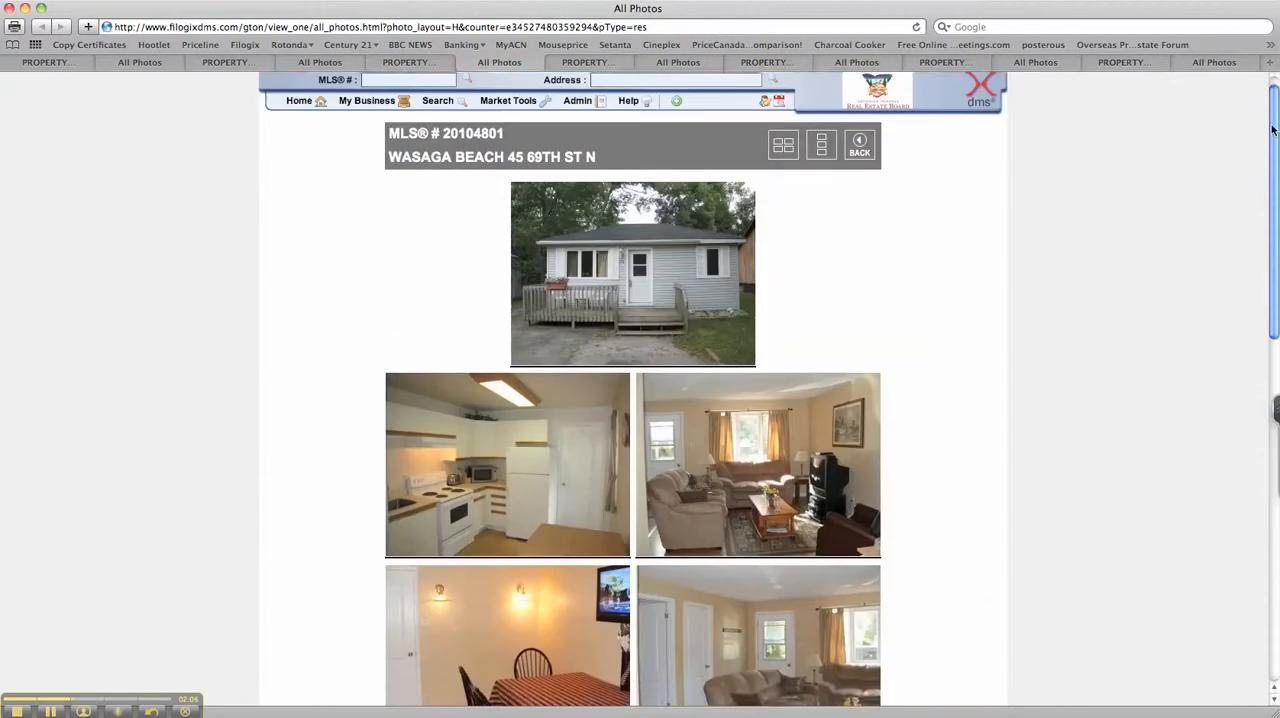
scroll(down, 3)
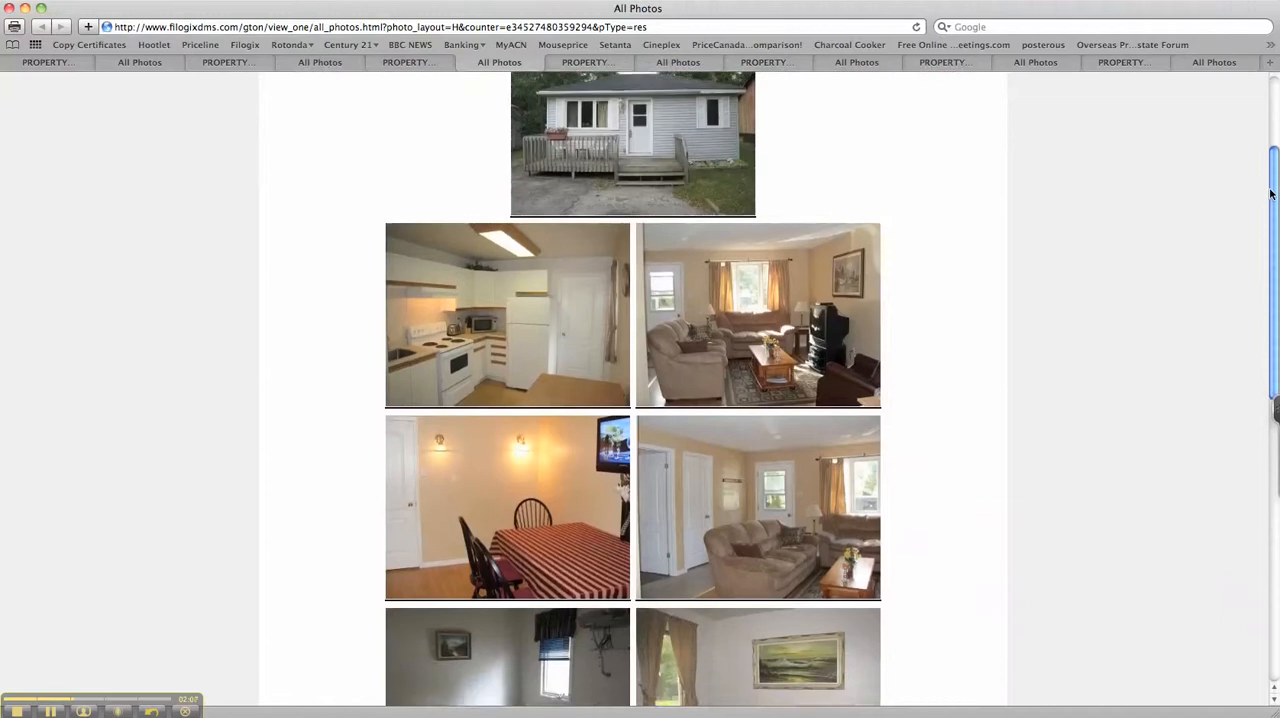
scroll(down, 3)
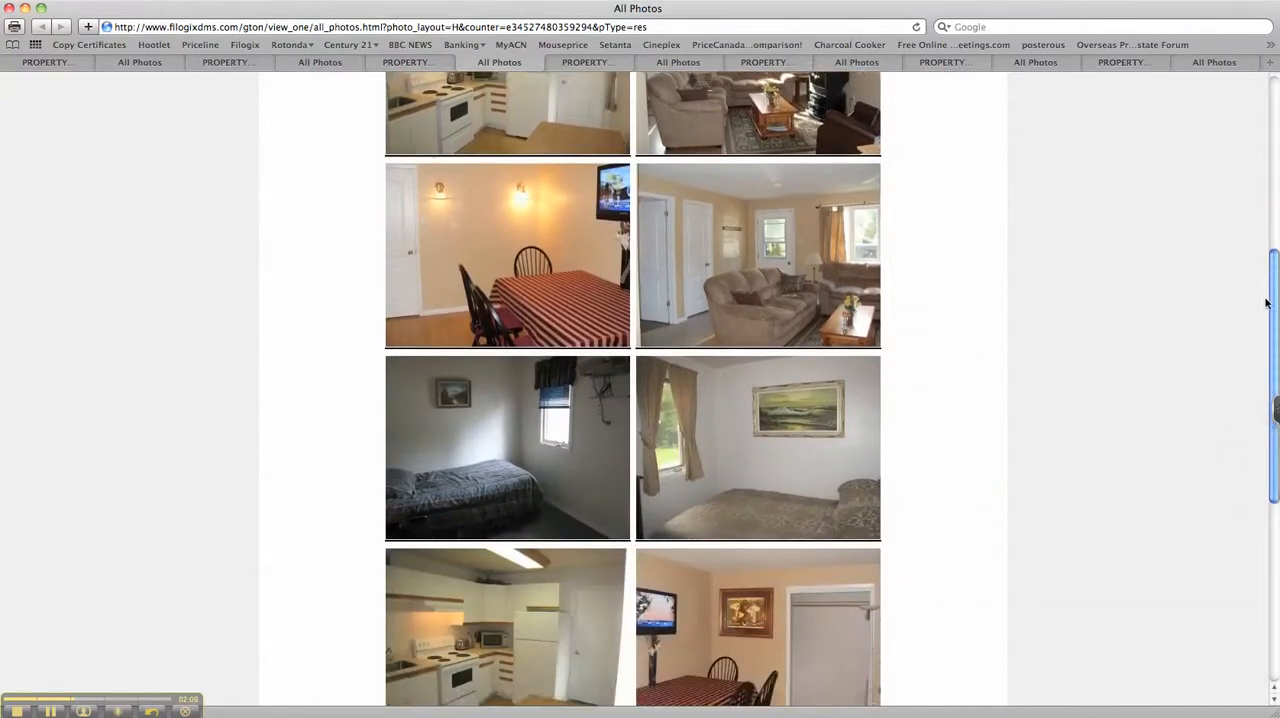
scroll(down, 3)
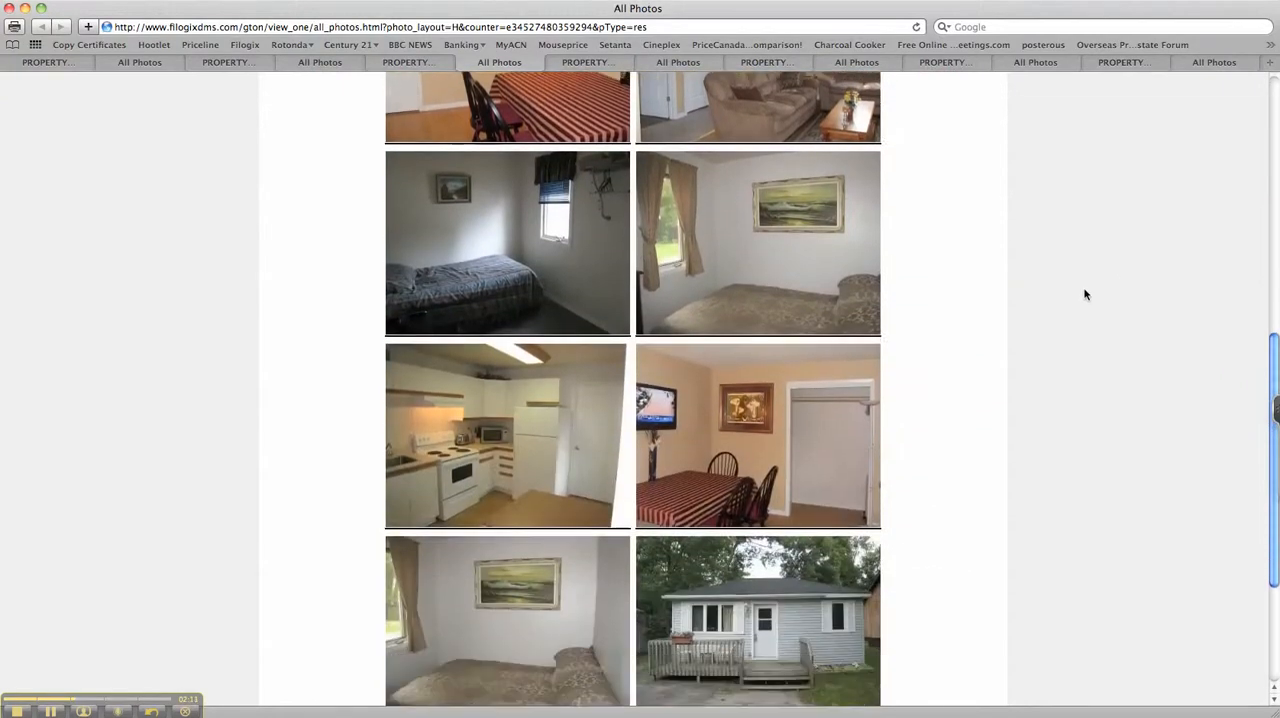
scroll(down, 3)
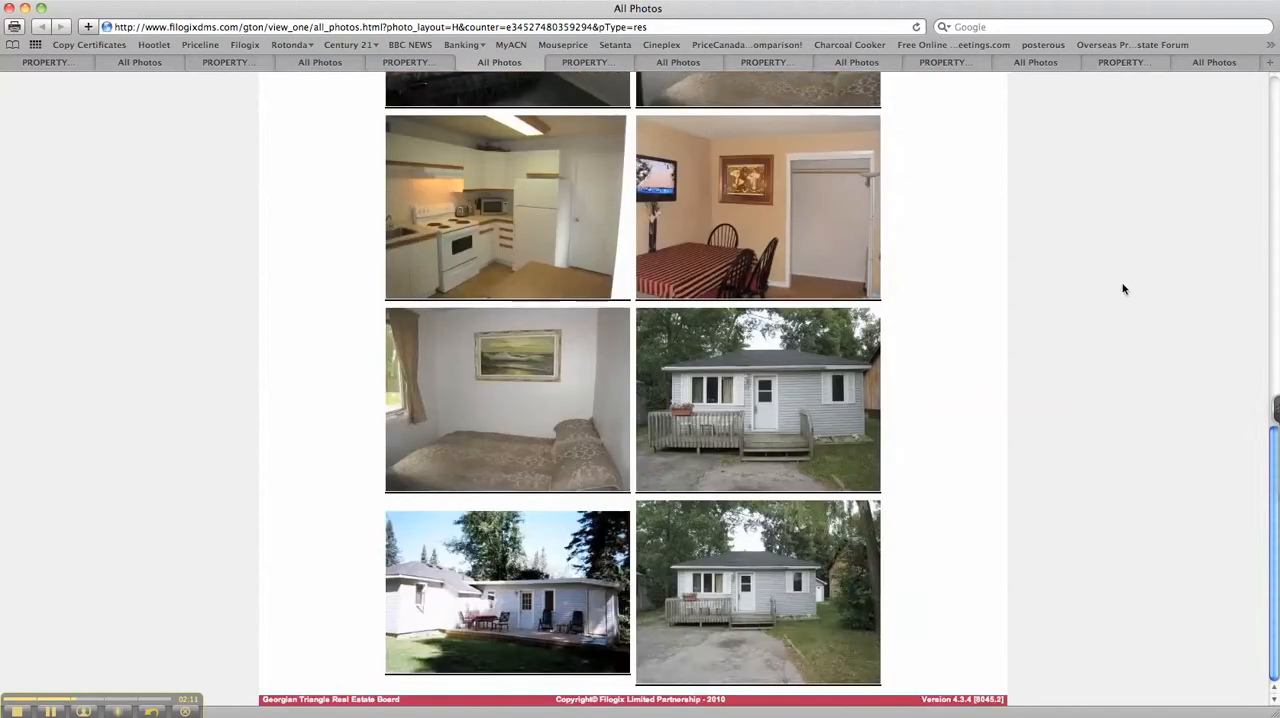
mouse_move(396, 105)
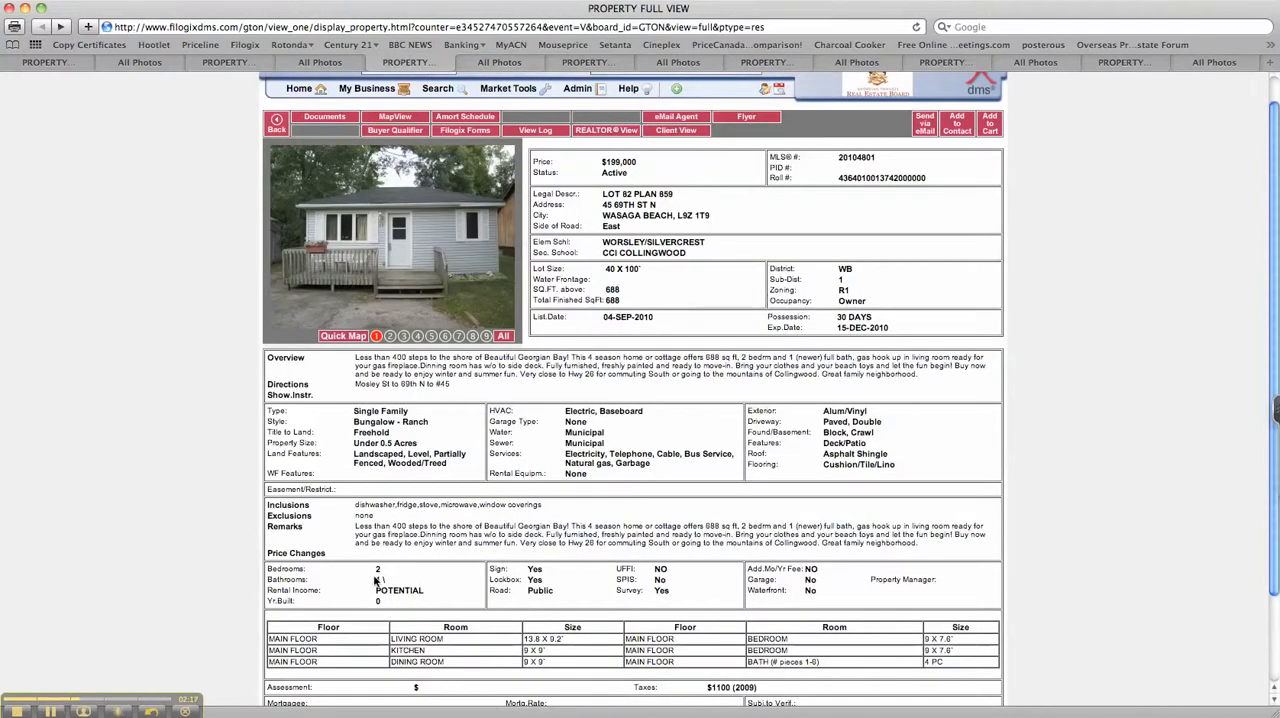
Step: Show the full view of MLS 20104488, the $244,900 raised bungalow at 14 Silver Birch Ave
click(585, 62)
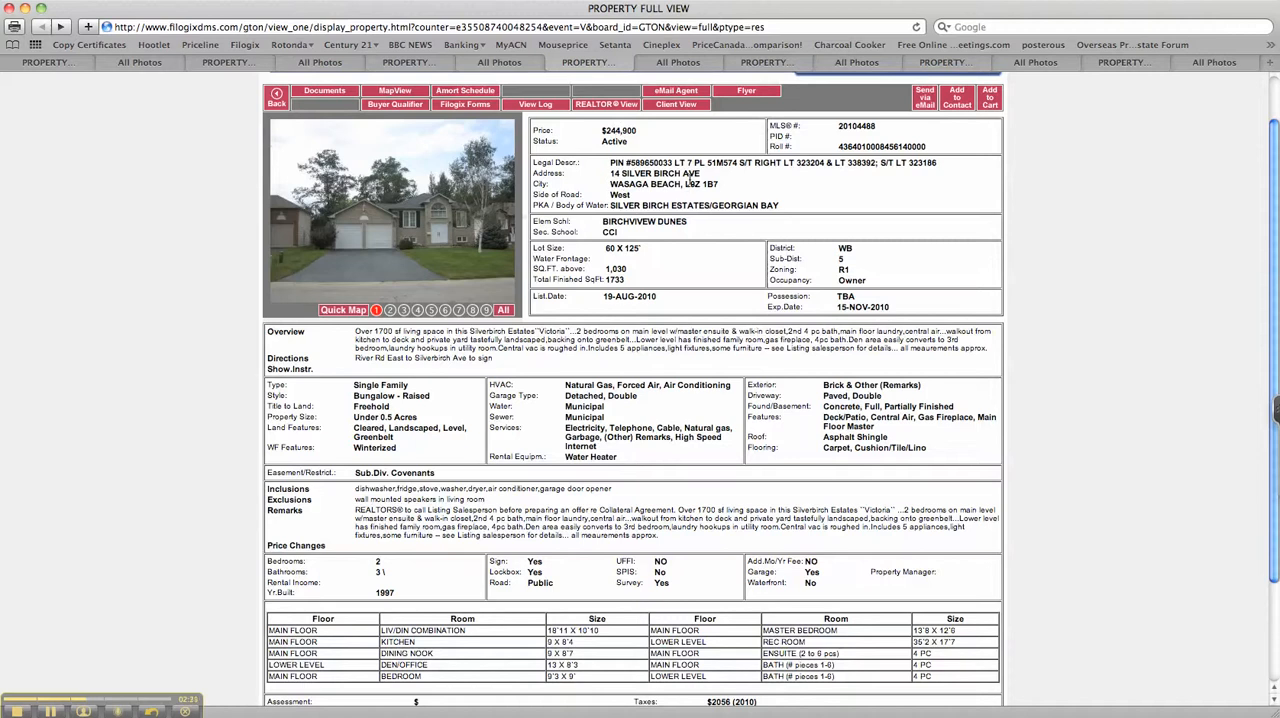
mouse_move(845, 130)
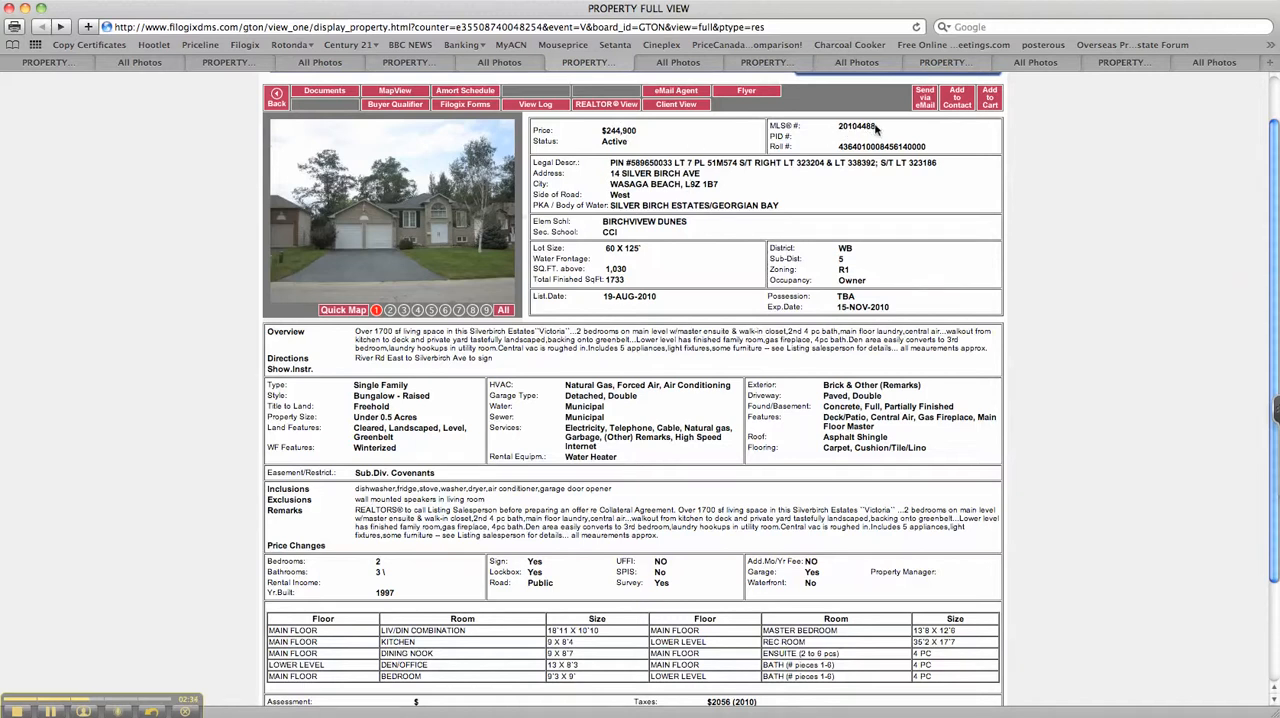
mouse_move(818, 125)
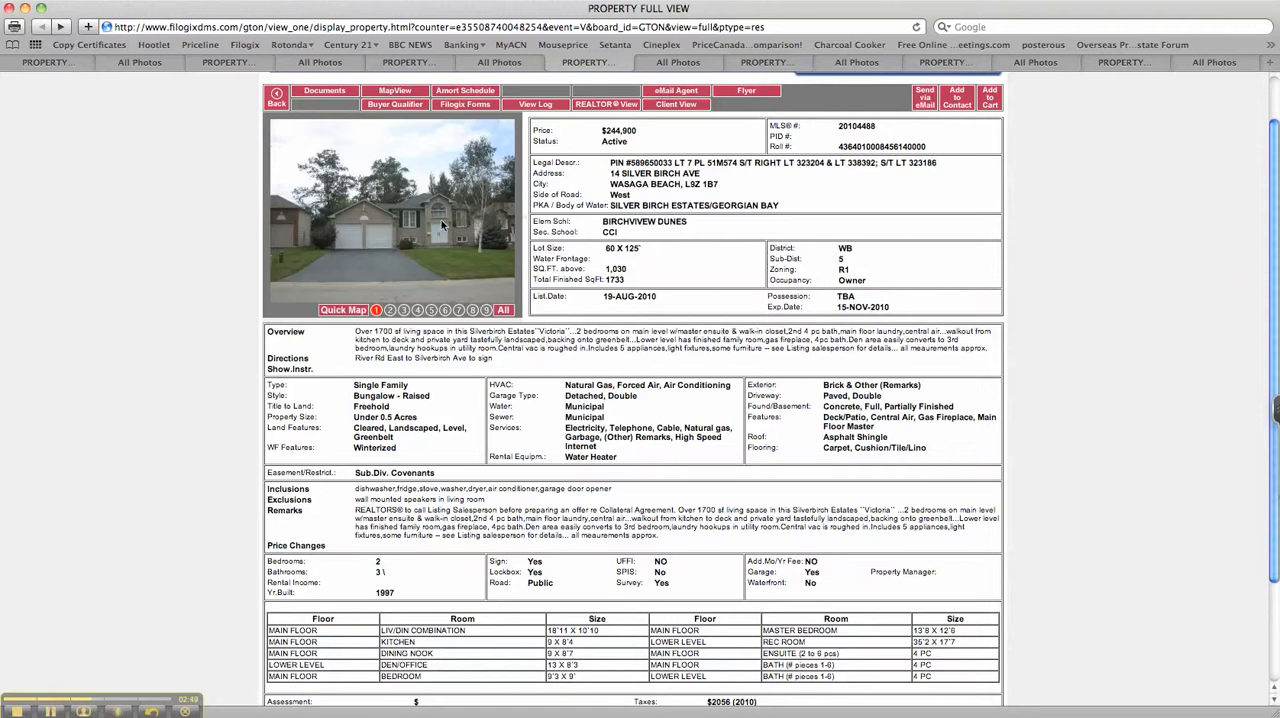
click(139, 62)
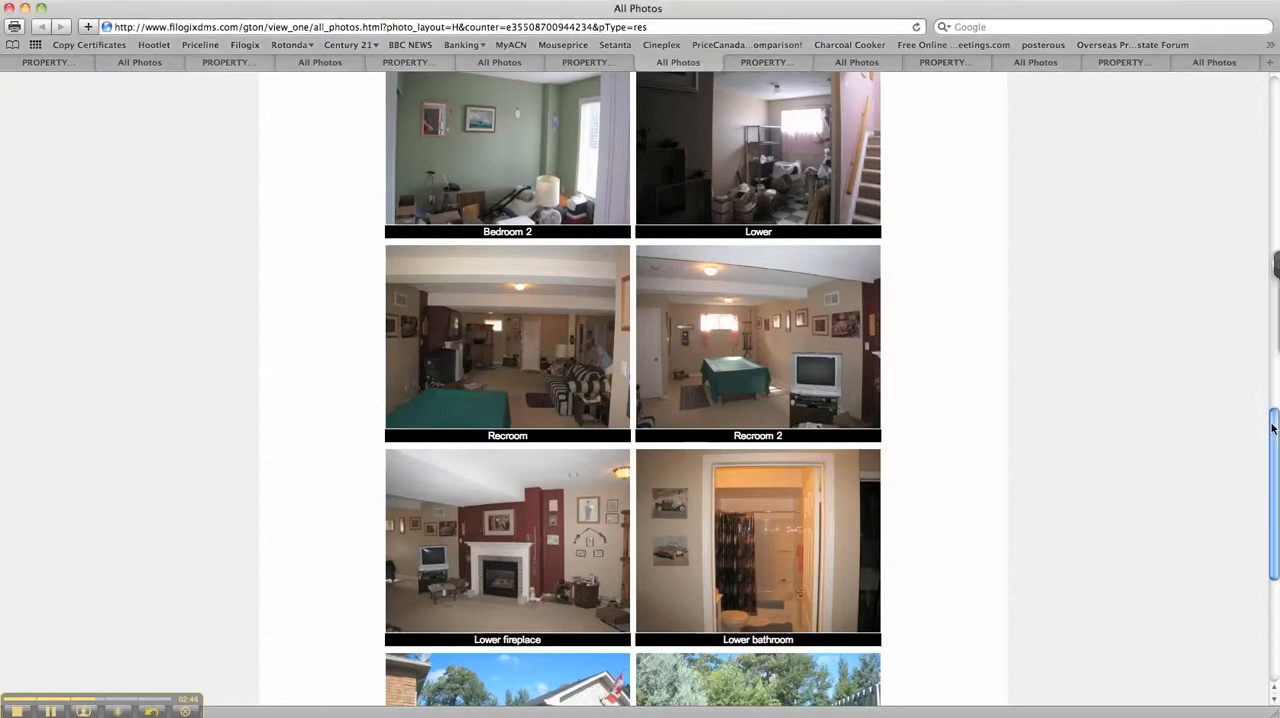
scroll(up, 3)
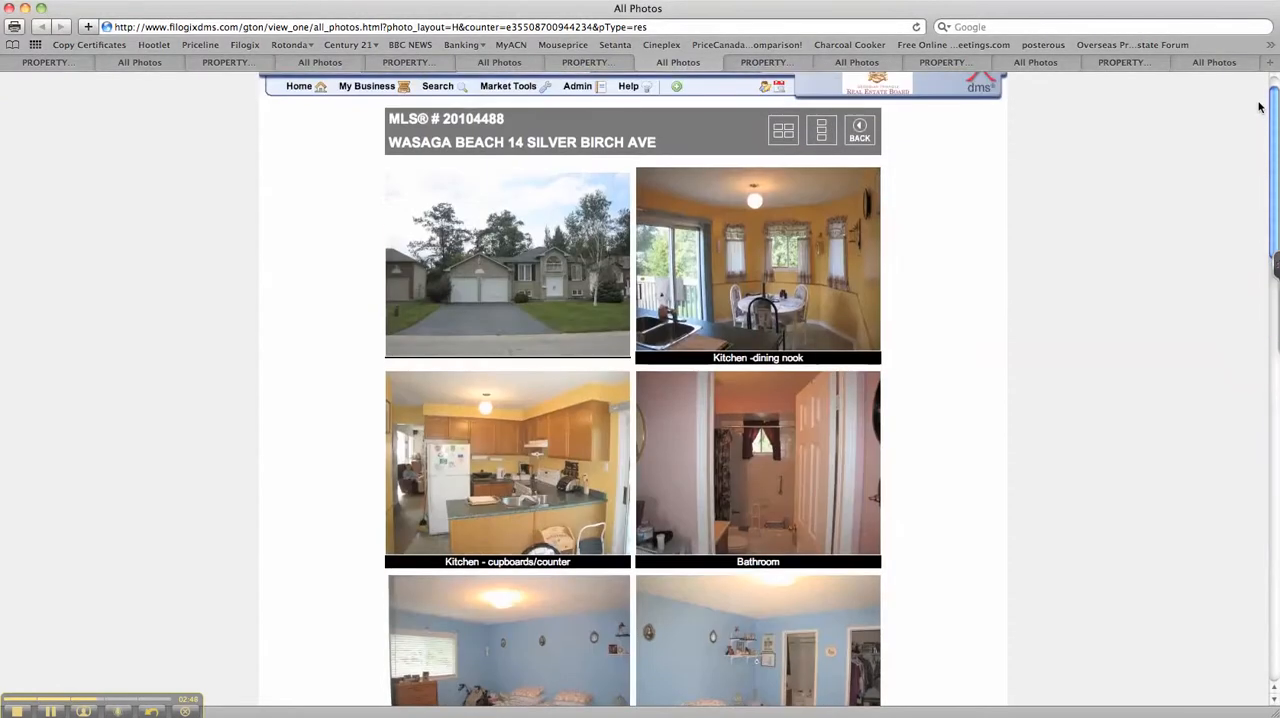
scroll(down, 3)
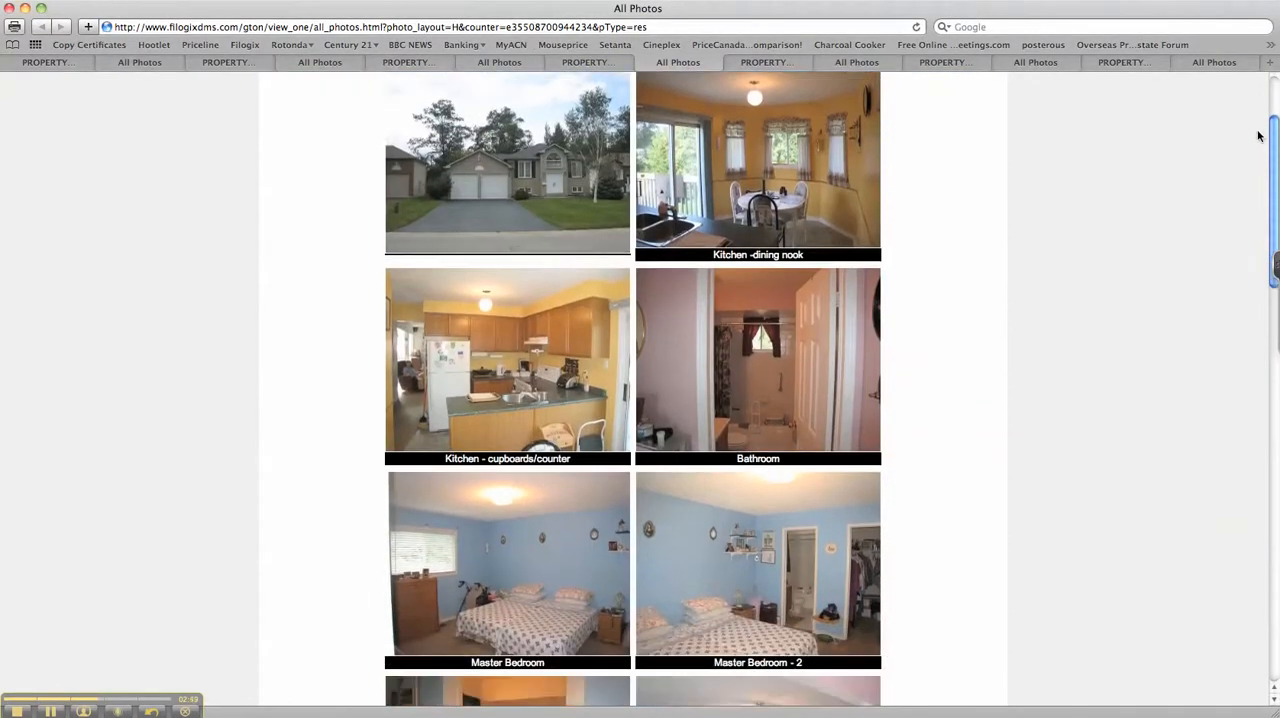
scroll(down, 3)
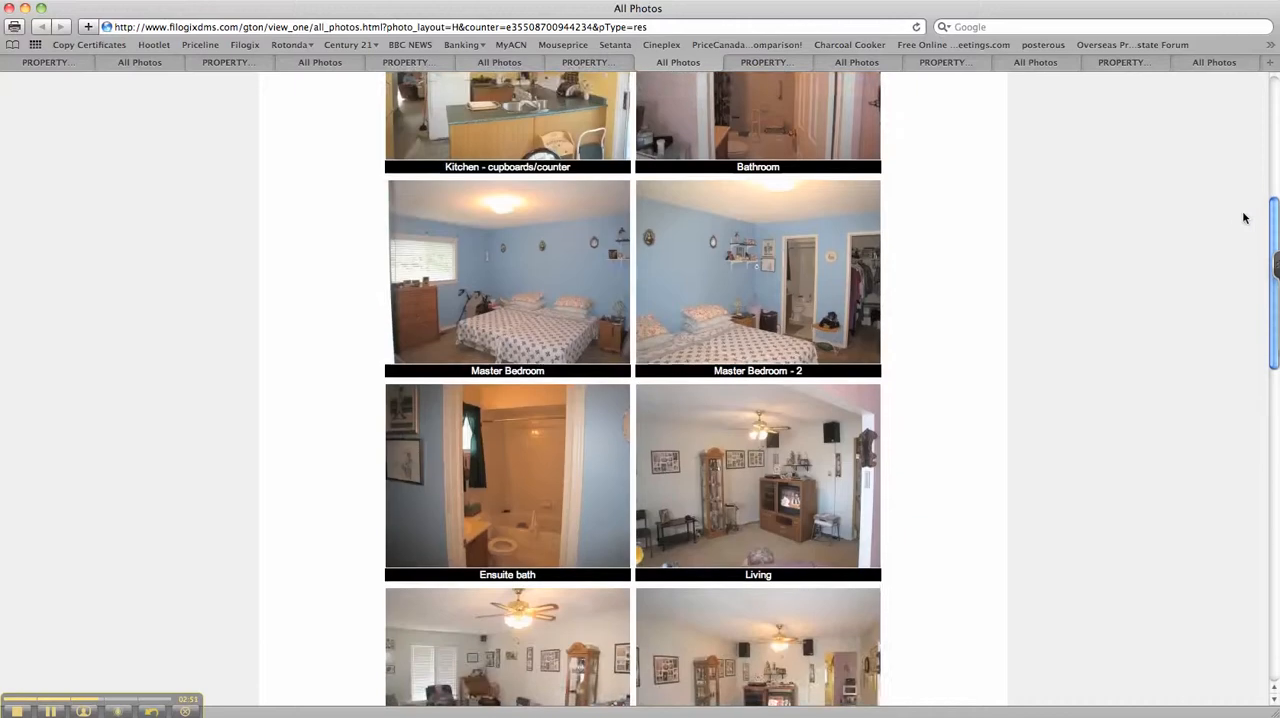
scroll(down, 3)
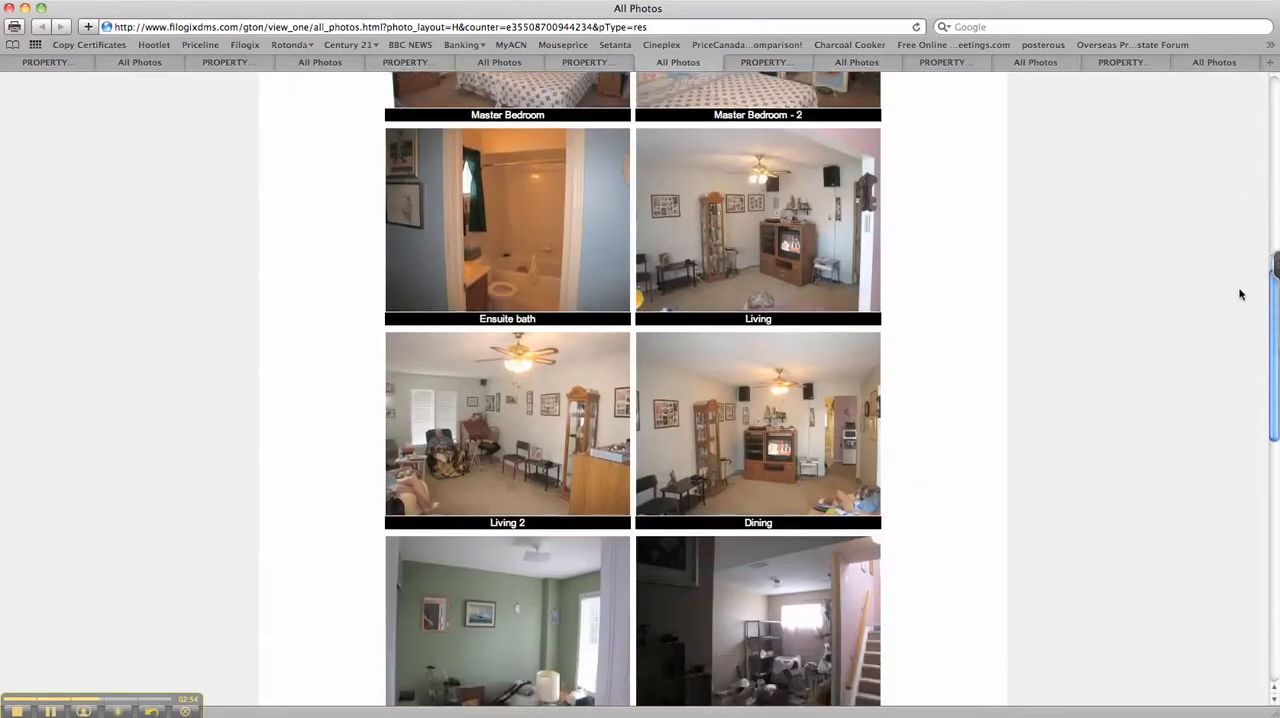
scroll(down, 3)
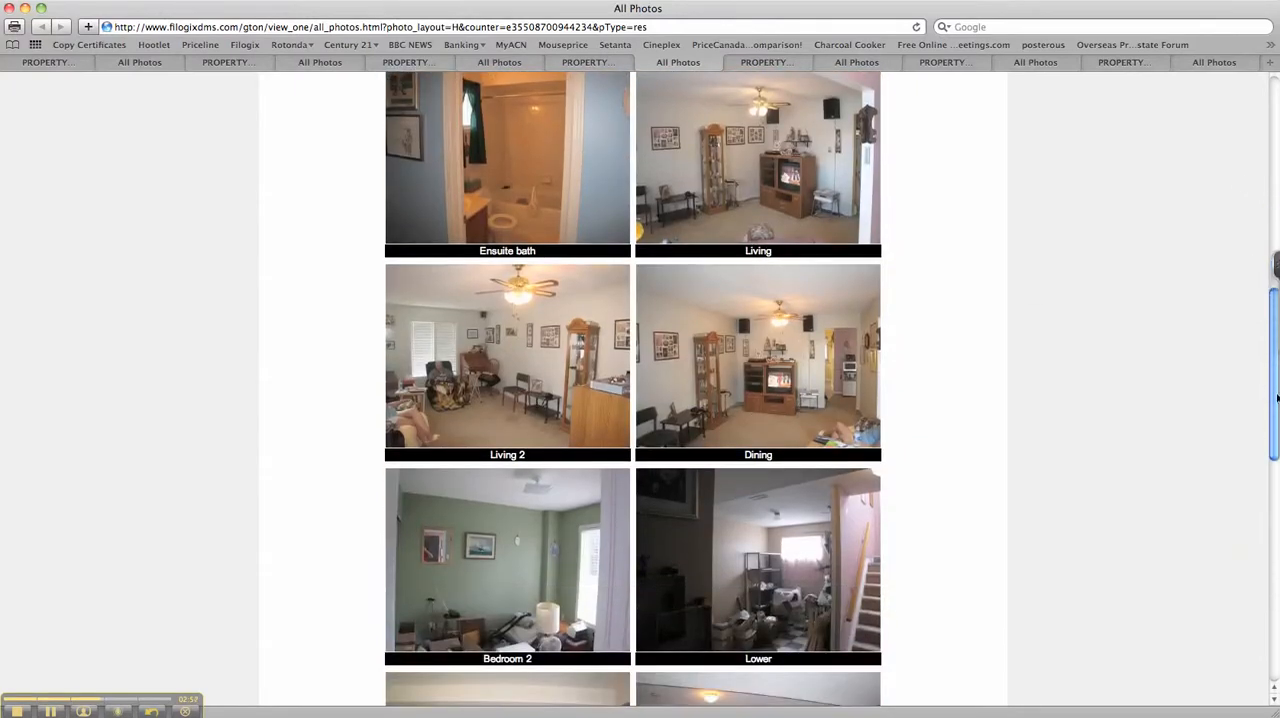
scroll(down, 3)
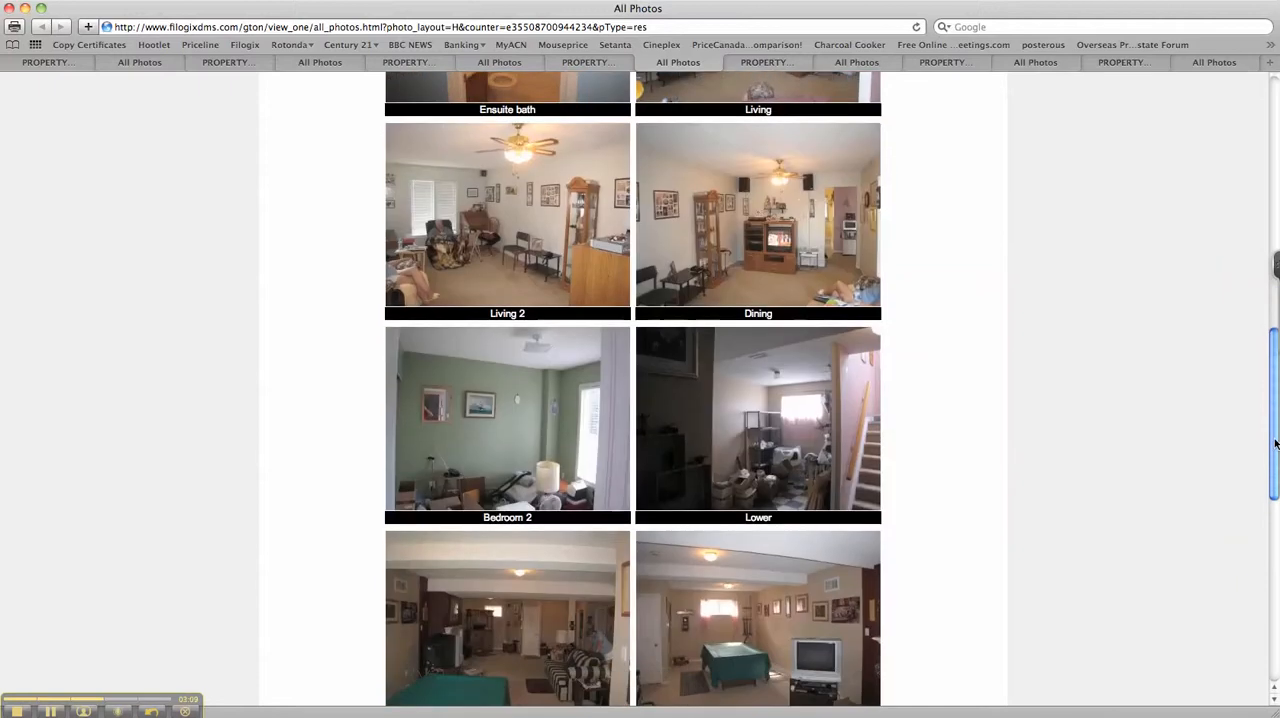
scroll(down, 3)
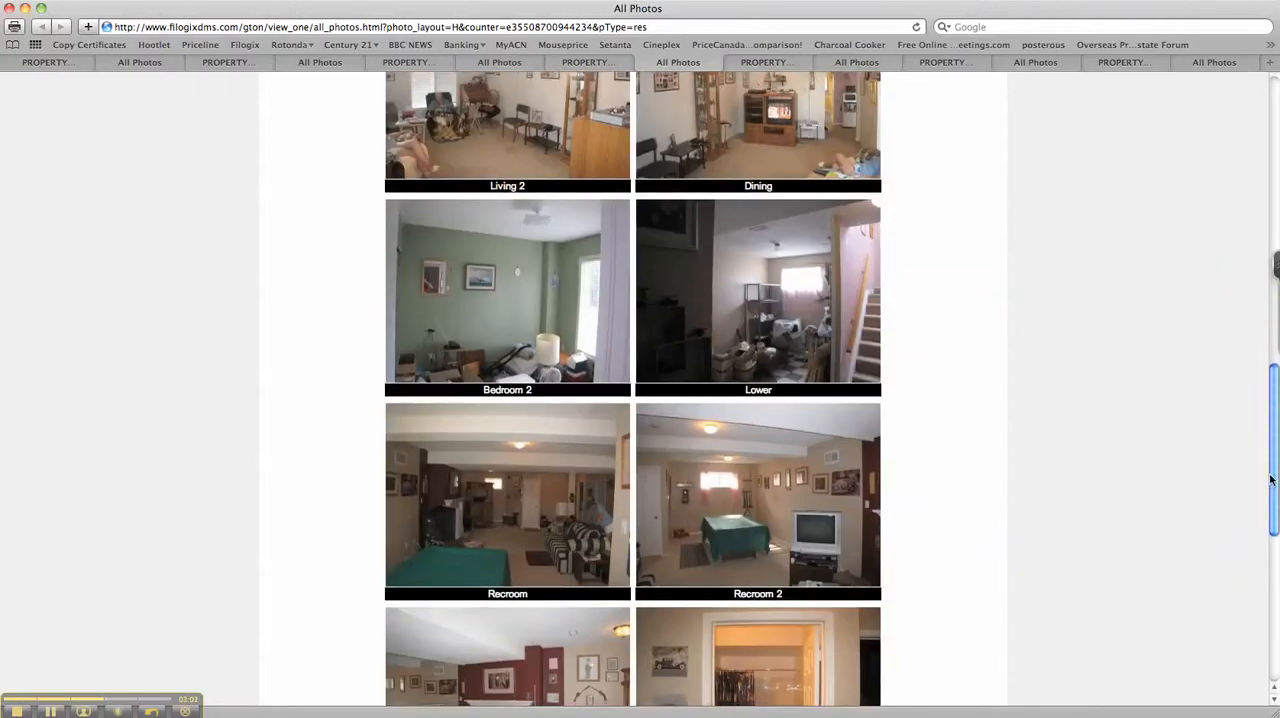
scroll(down, 3)
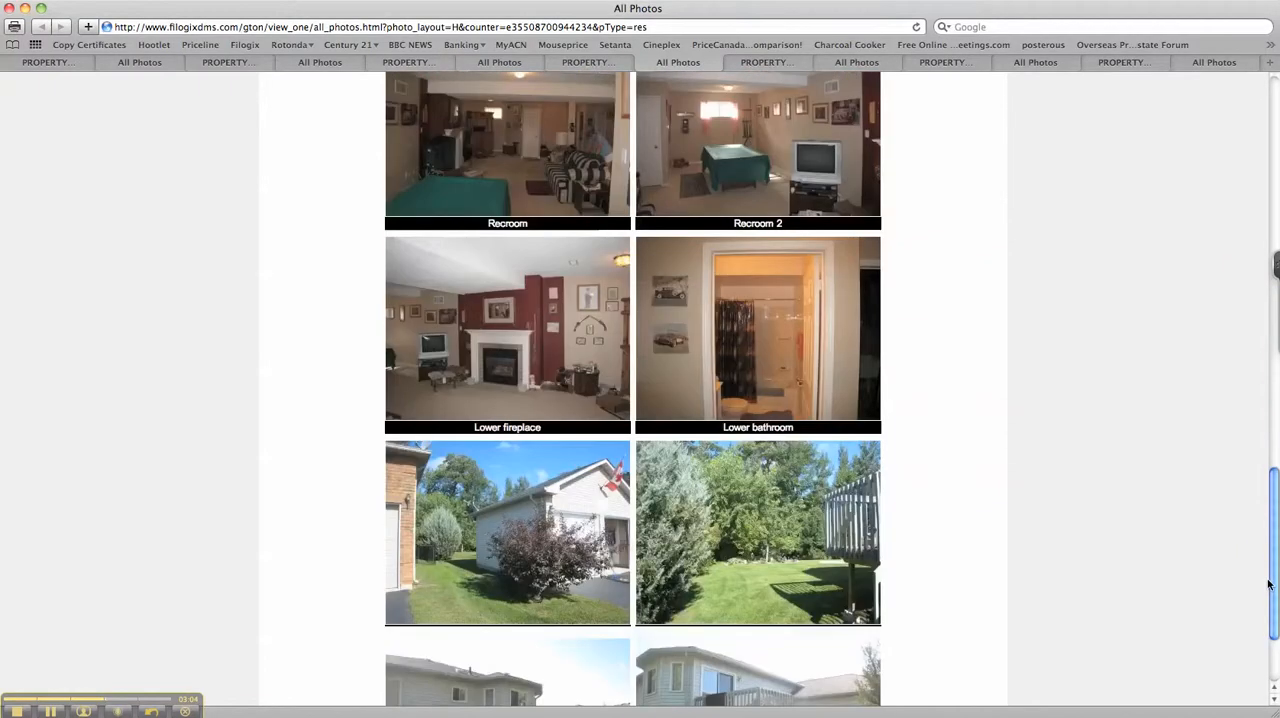
scroll(down, 3)
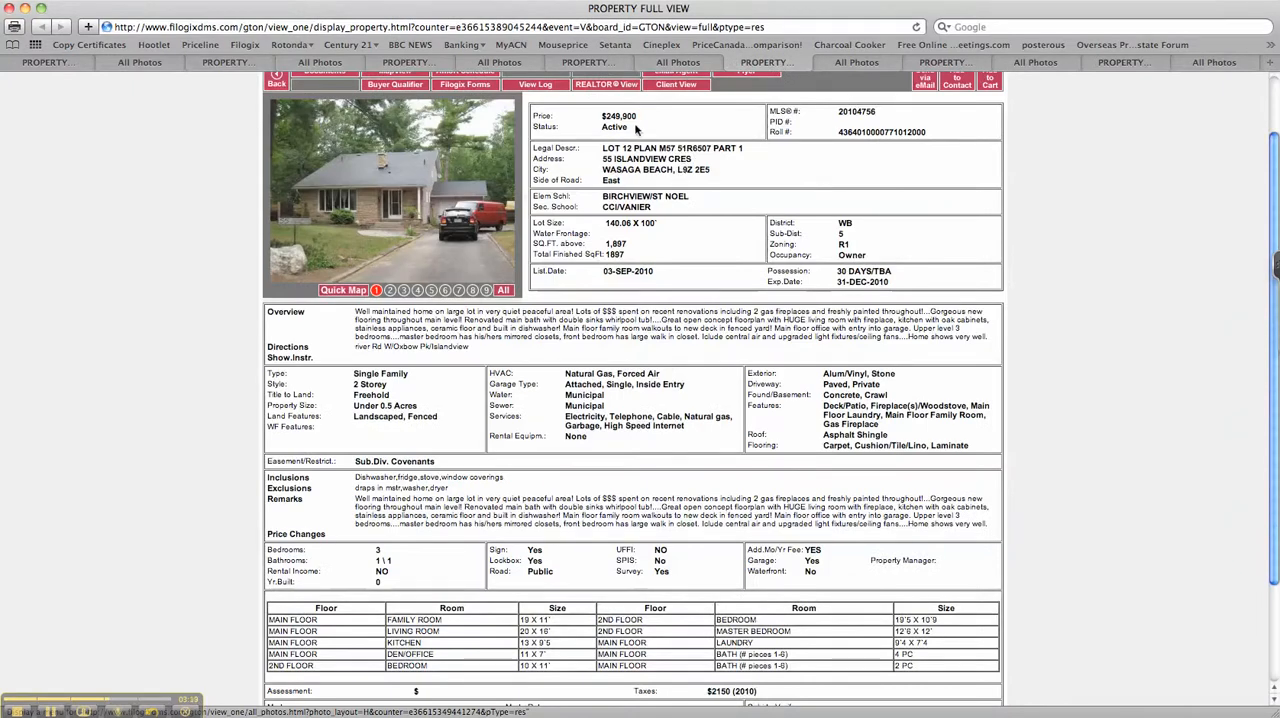
mouse_move(617, 123)
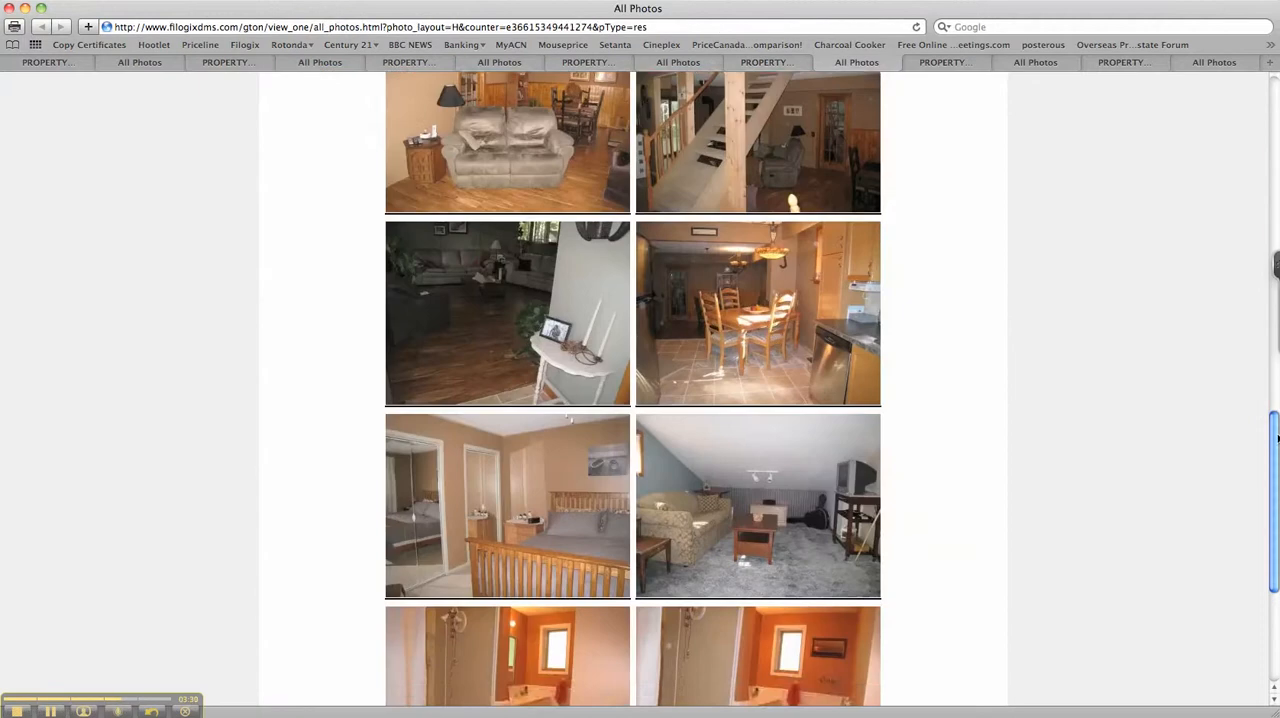
Step: Scroll the remaining gallery photos down past the bedrooms to the bathroom shots
scroll(up, 3)
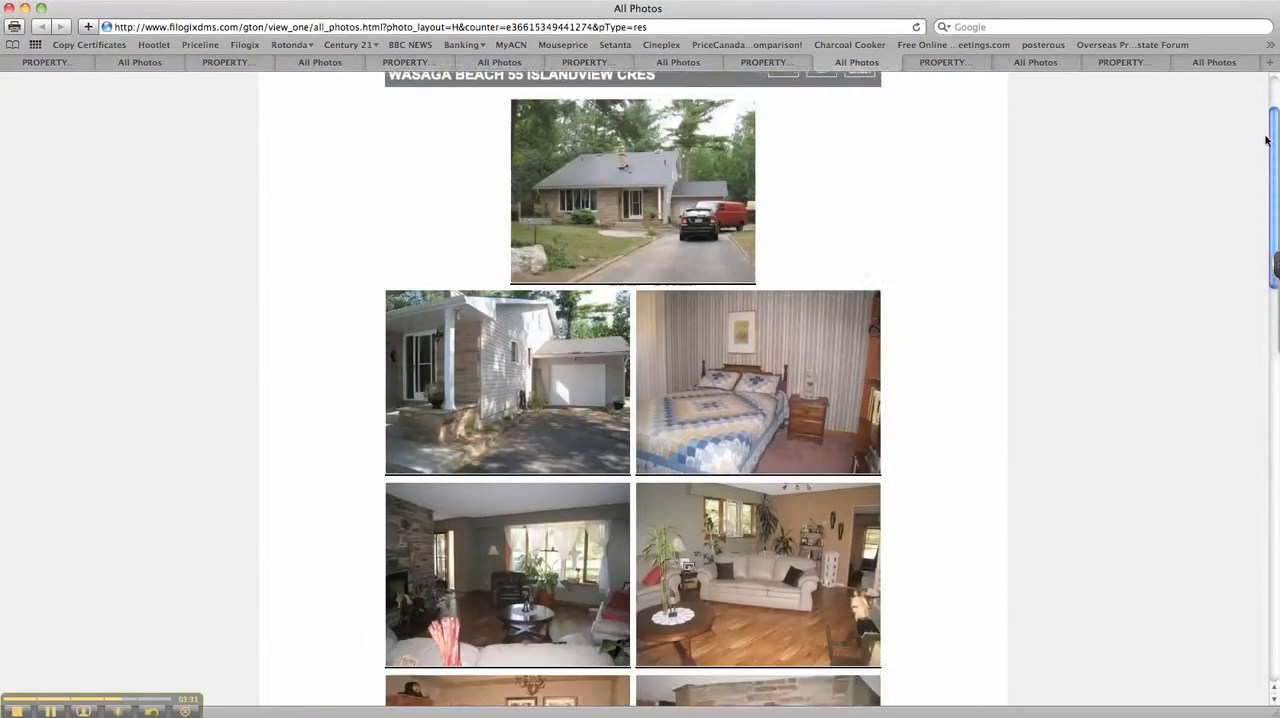
scroll(down, 3)
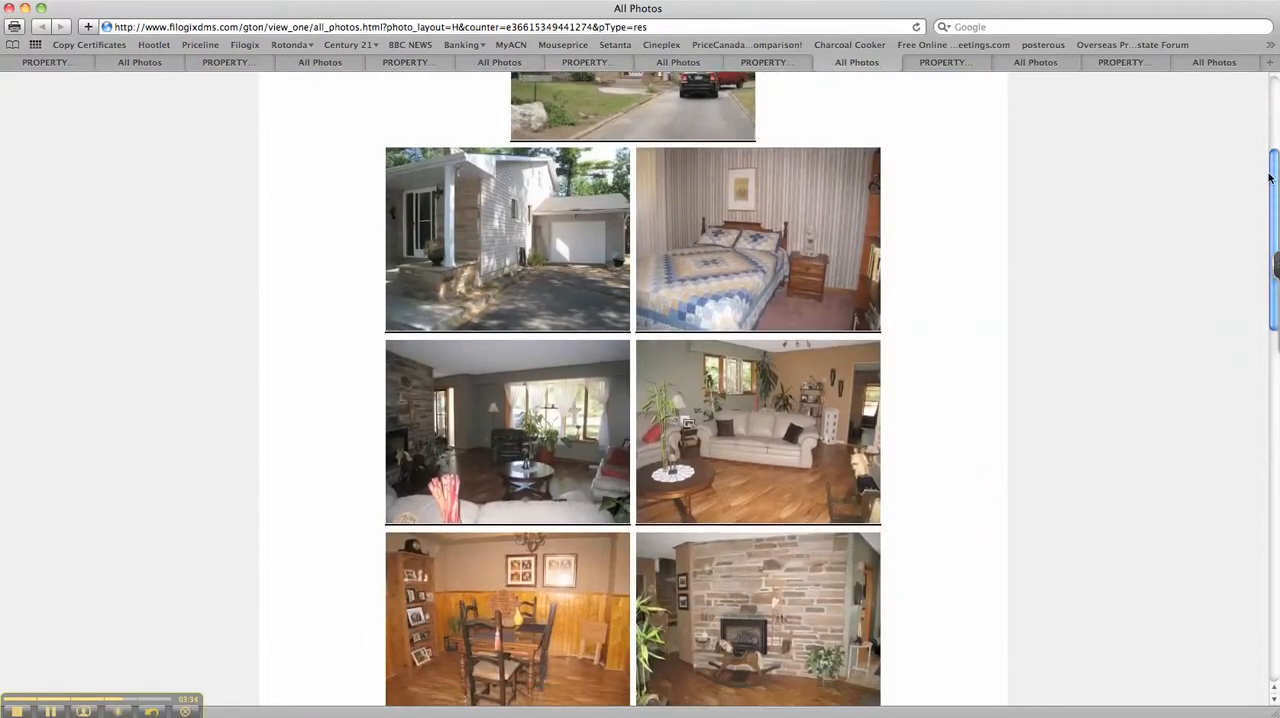
scroll(down, 3)
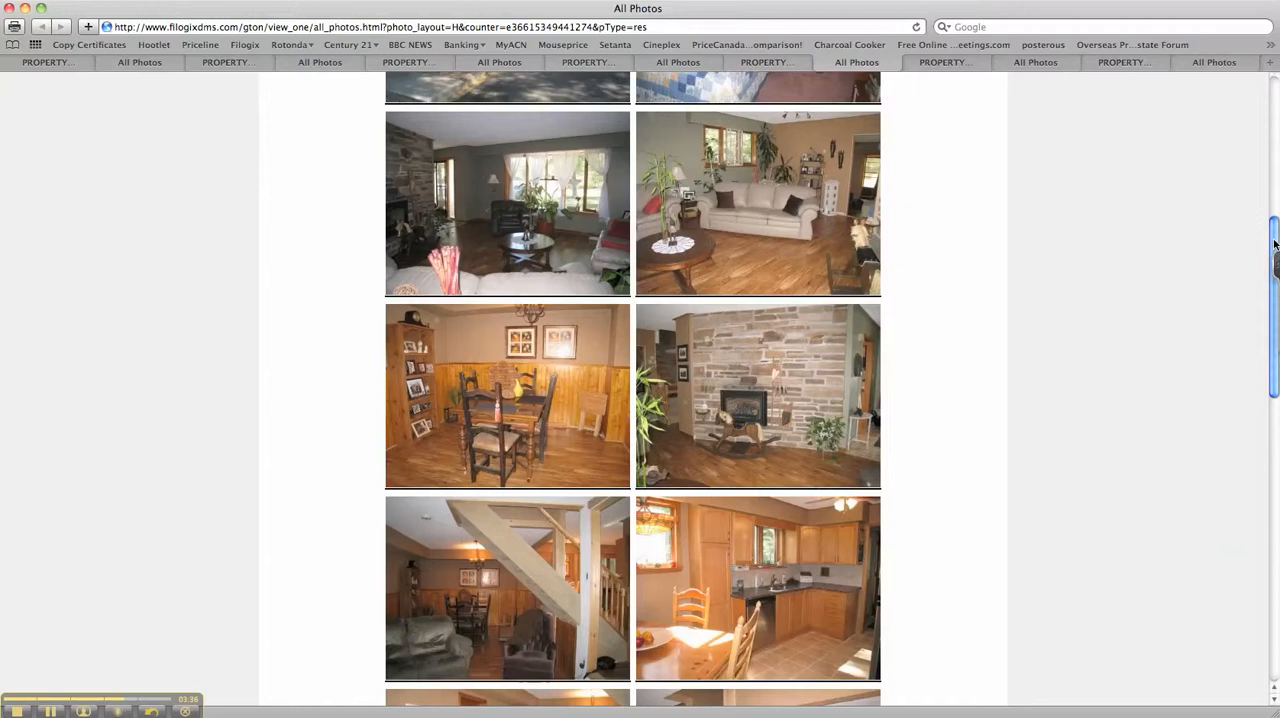
scroll(down, 3)
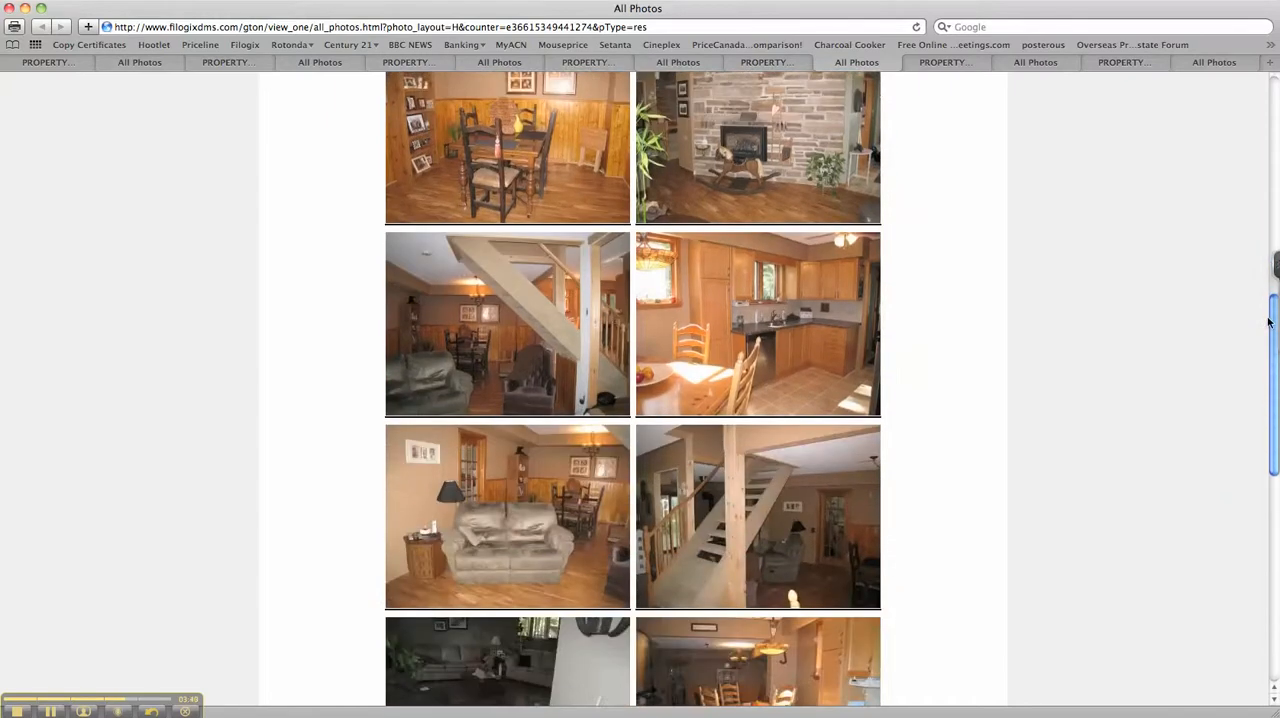
scroll(down, 3)
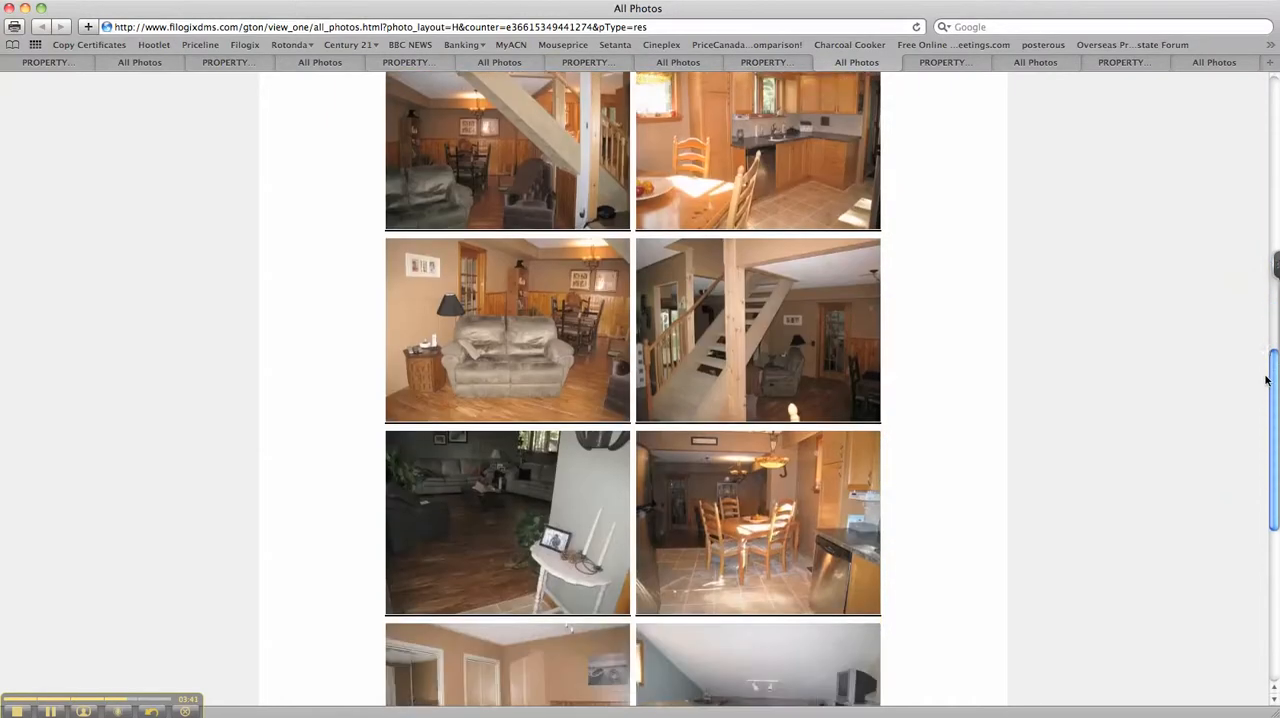
scroll(down, 3)
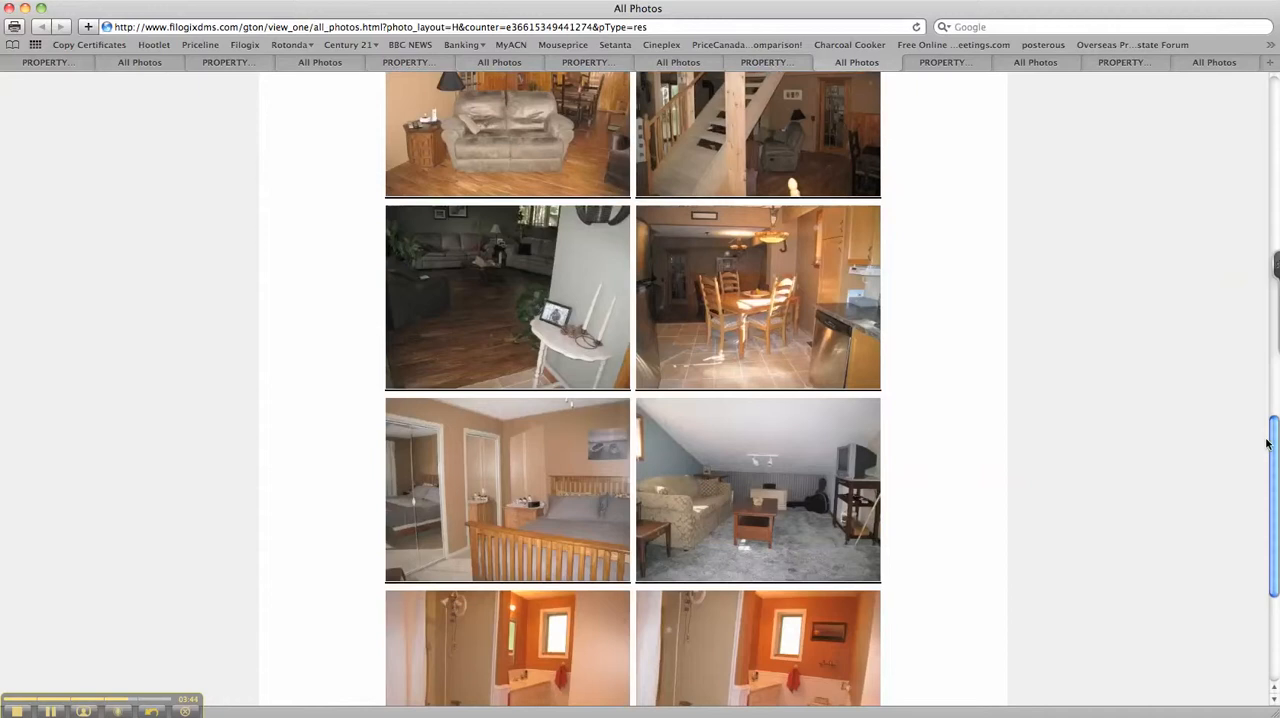
scroll(down, 3)
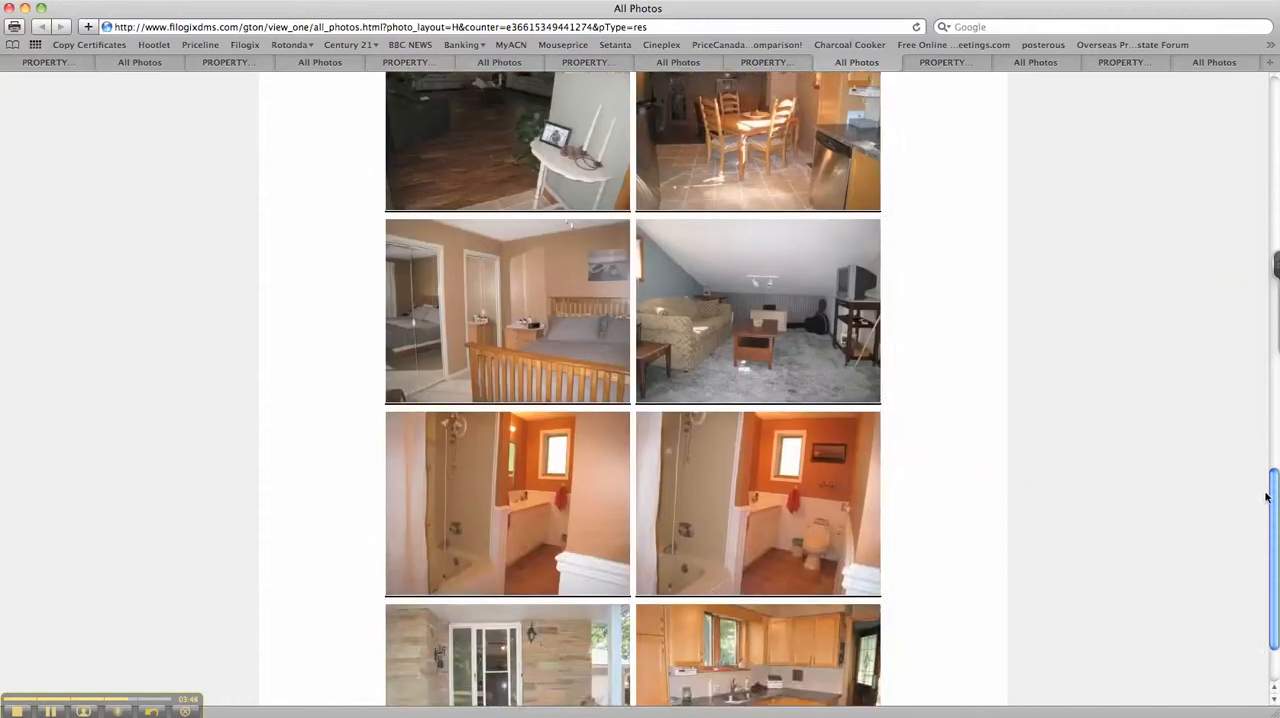
scroll(down, 3)
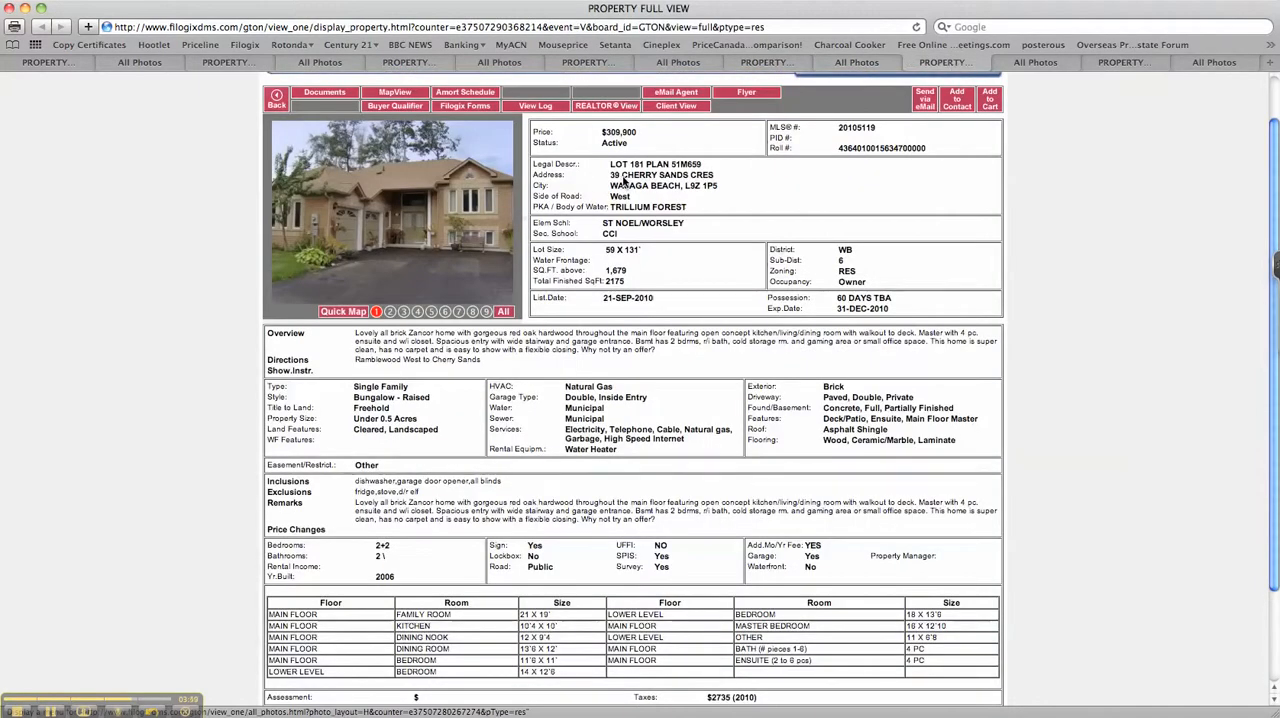
mouse_move(642, 148)
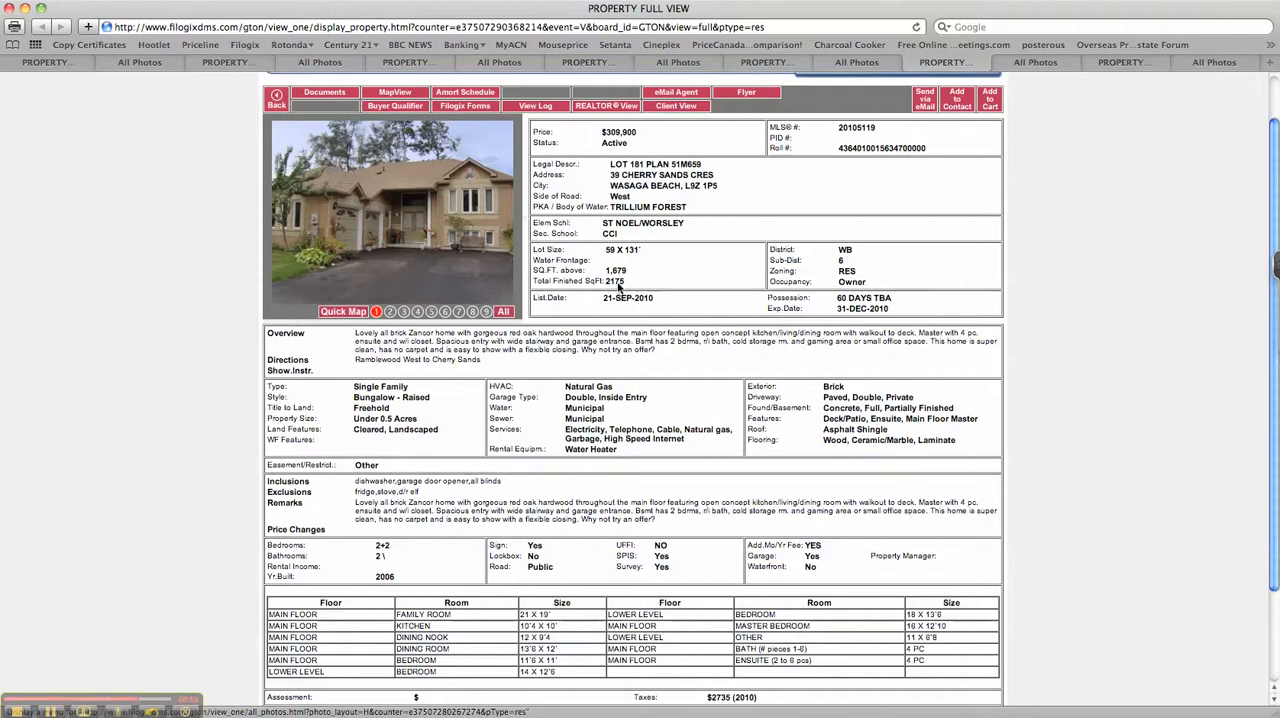
mouse_move(1020, 59)
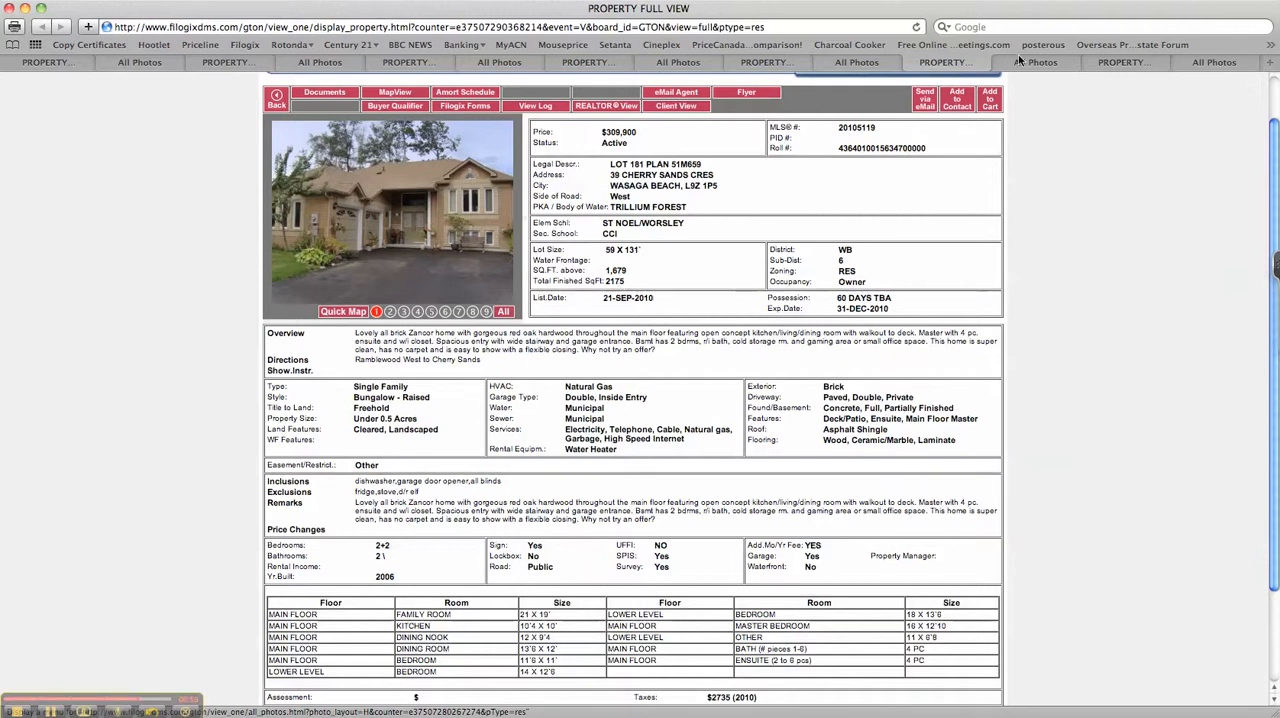
click(1035, 62)
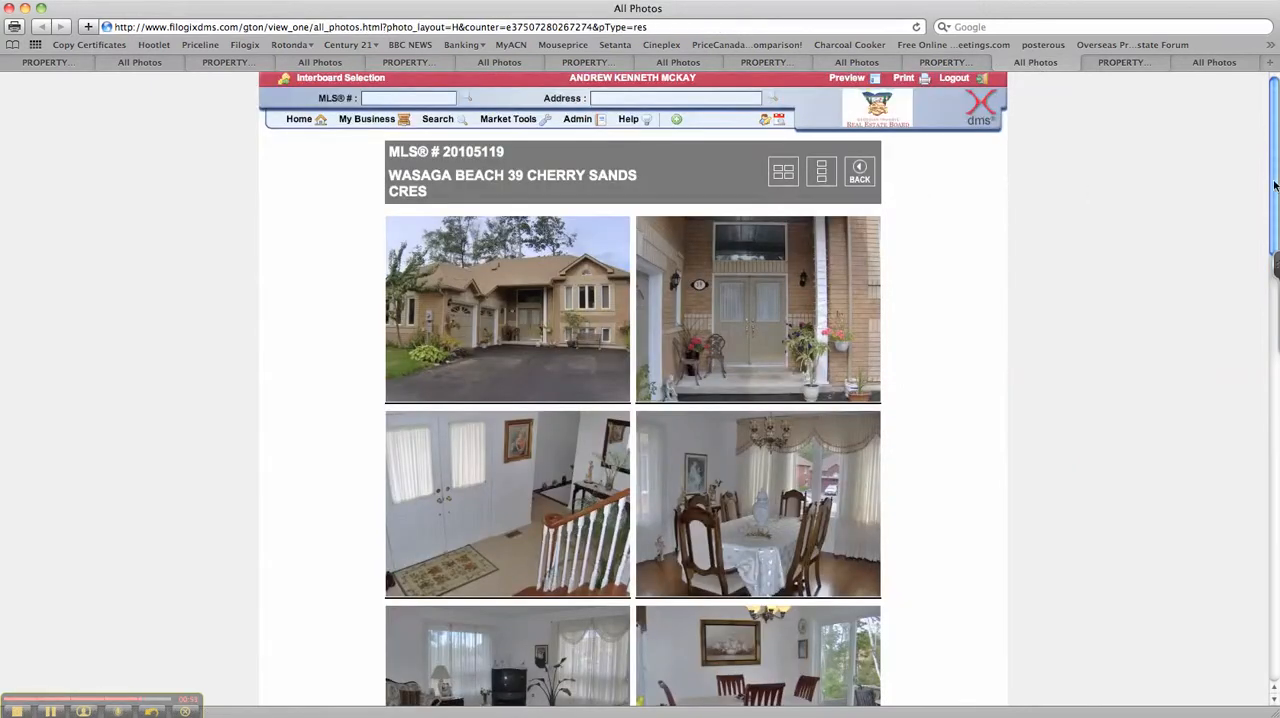
scroll(down, 3)
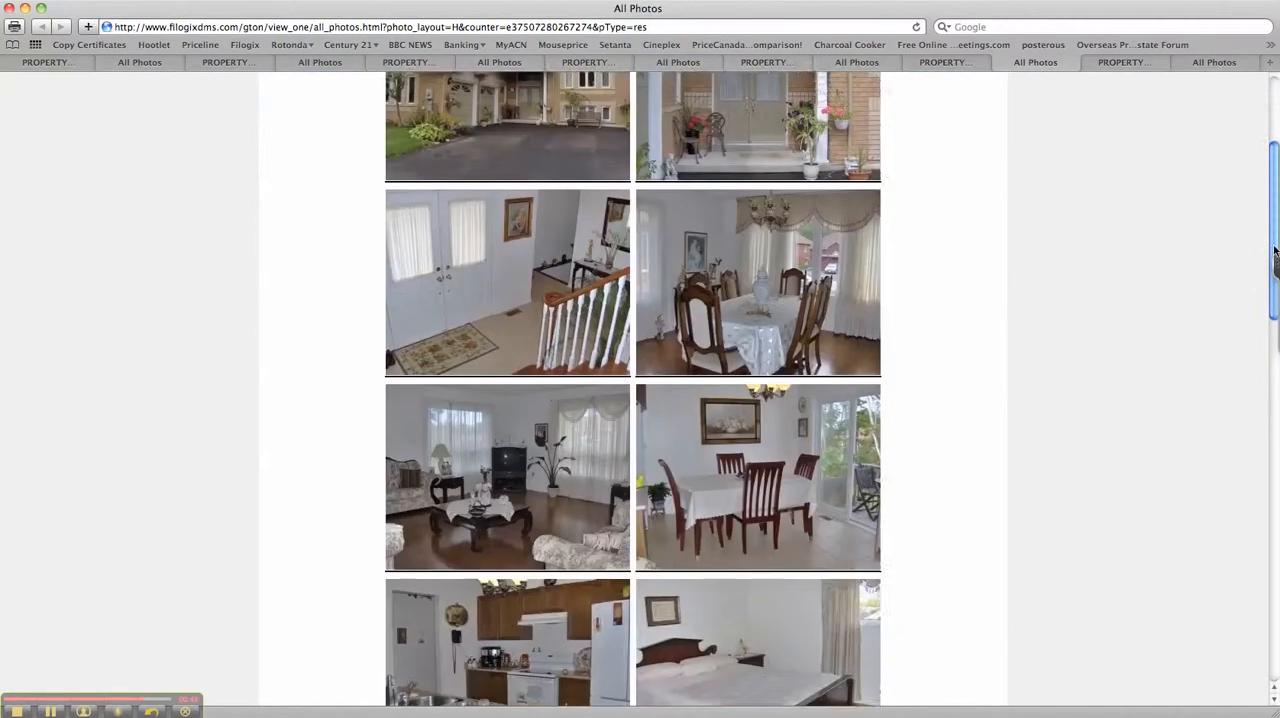
scroll(down, 3)
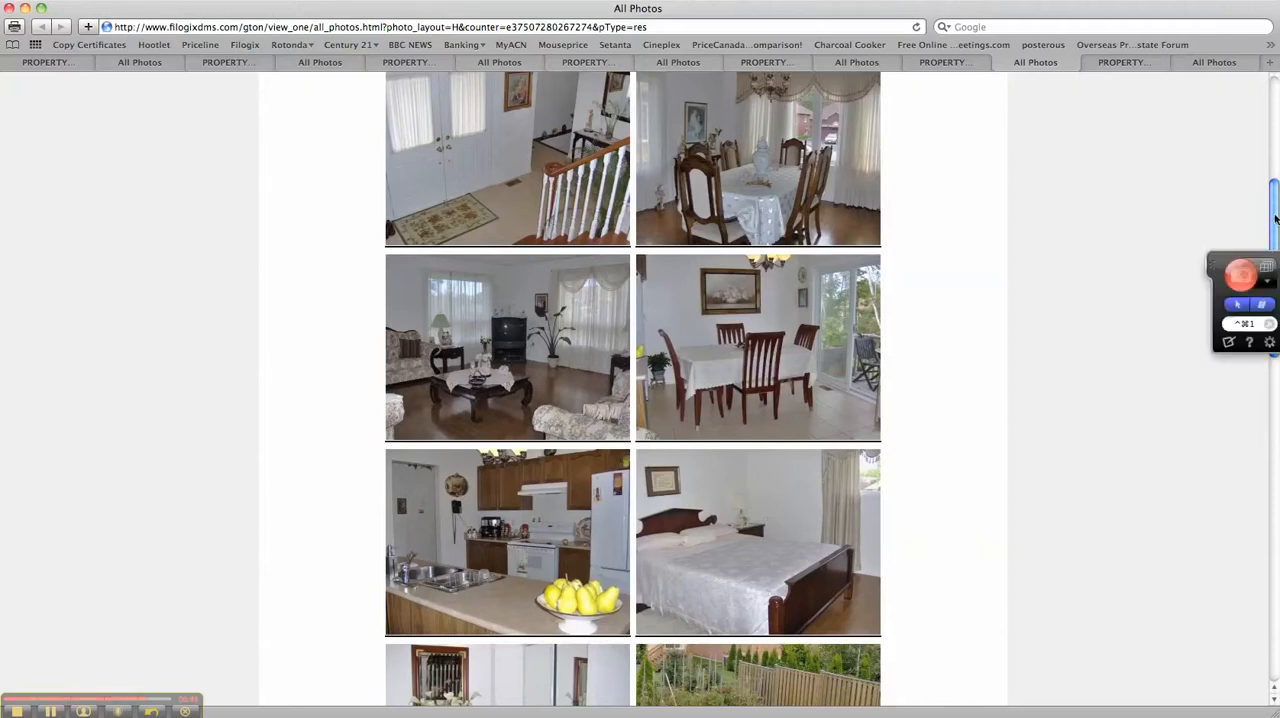
scroll(down, 3)
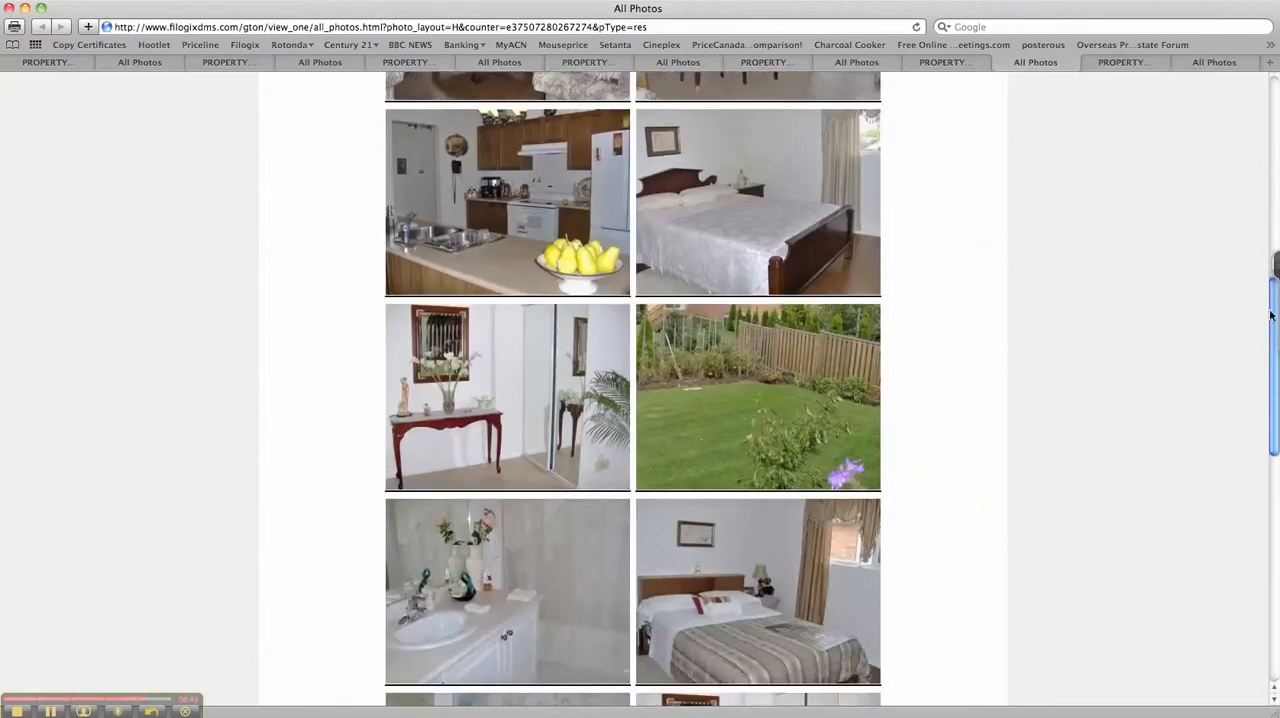
scroll(down, 3)
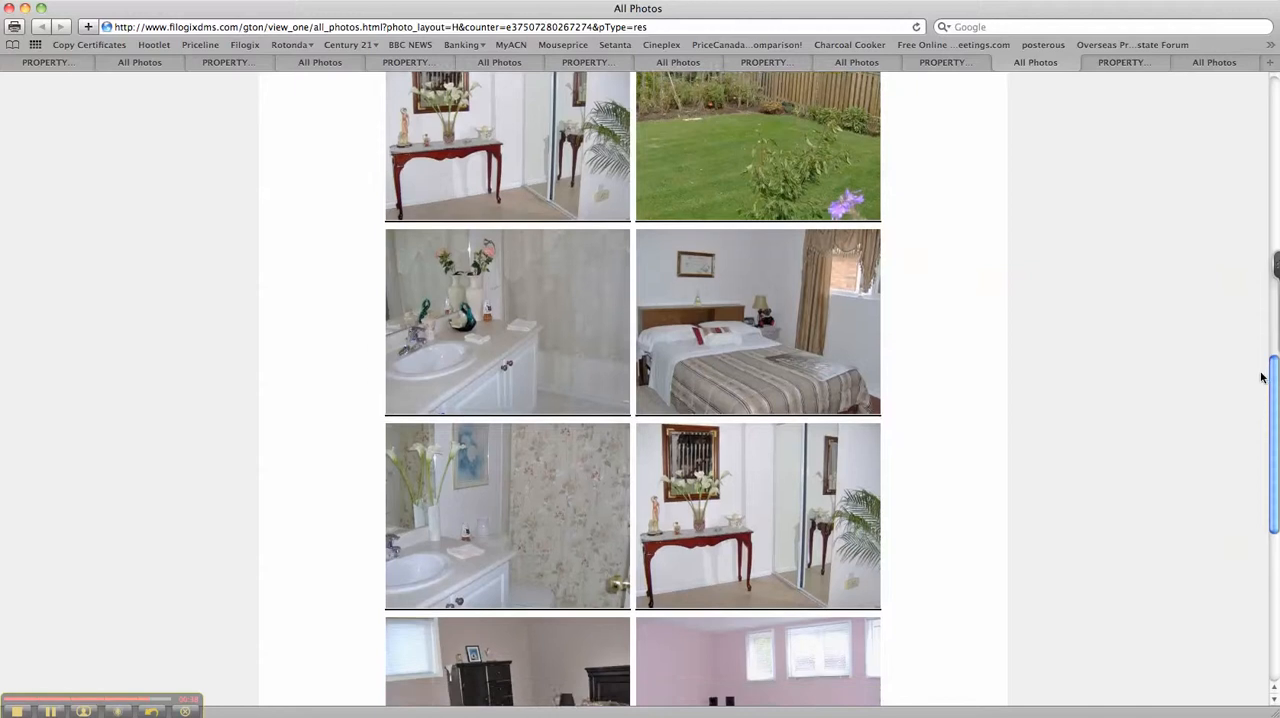
scroll(down, 3)
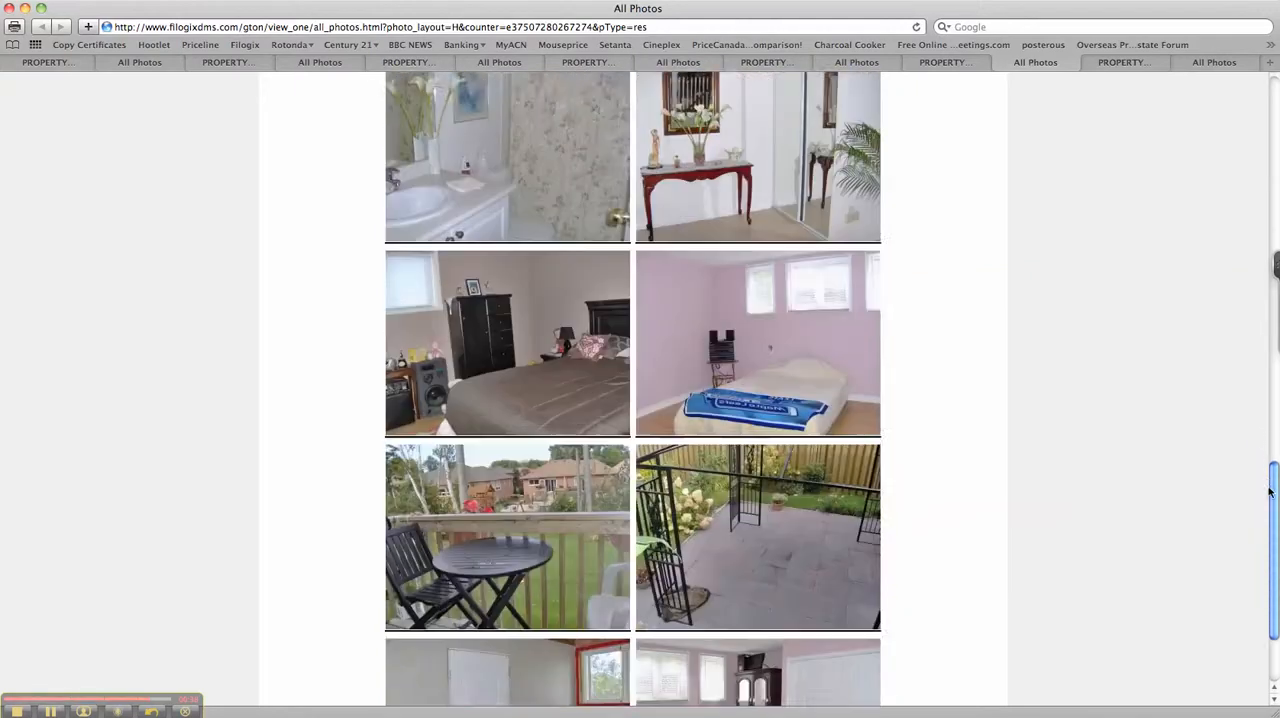
scroll(down, 3)
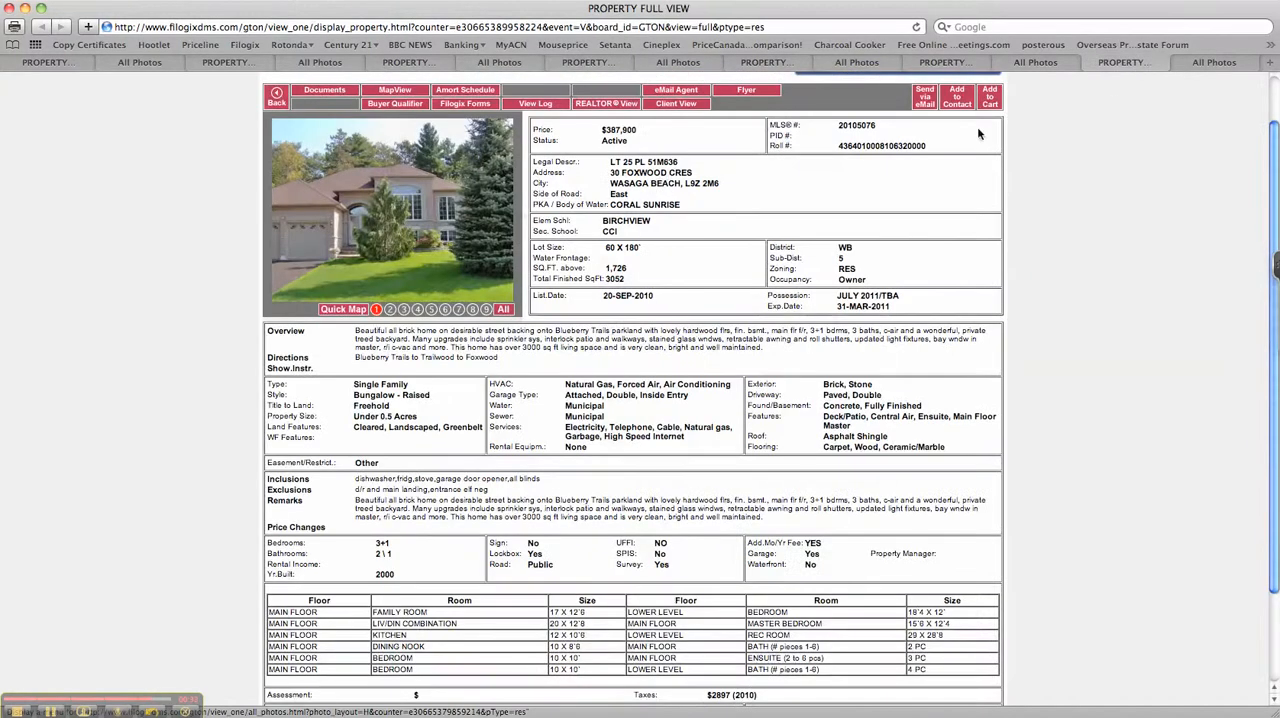
mouse_move(675, 182)
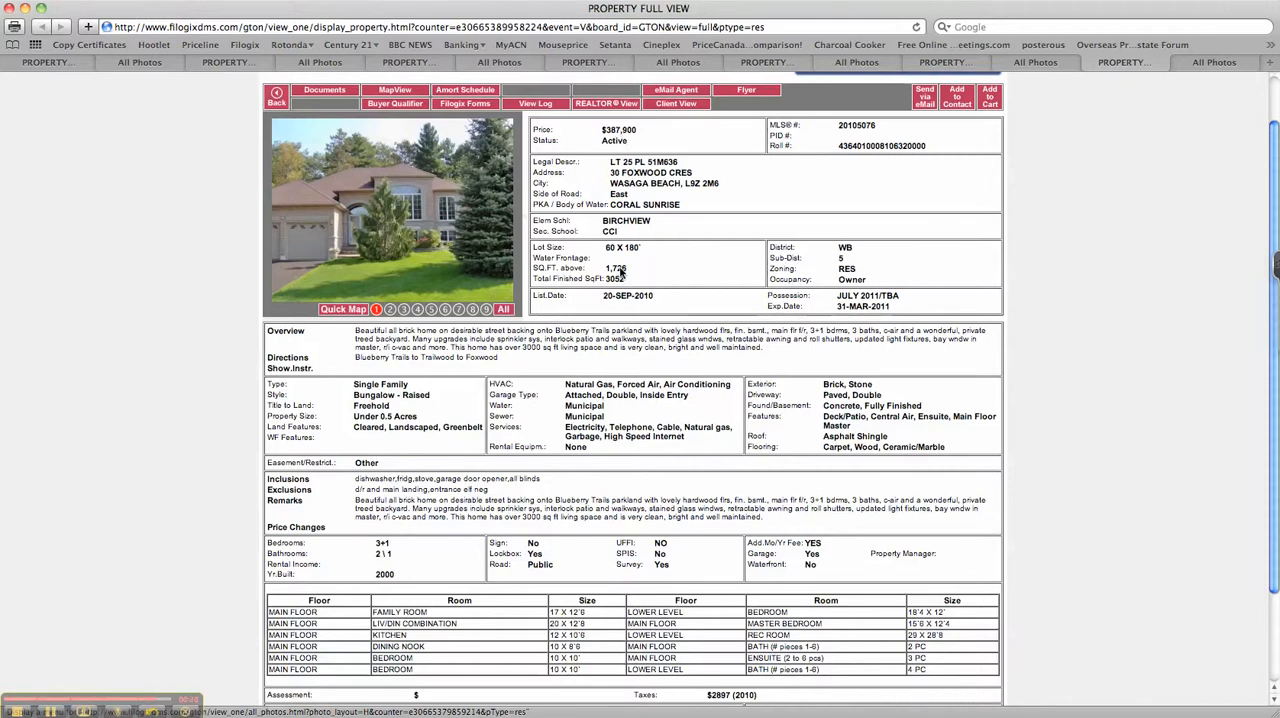
mouse_move(620, 283)
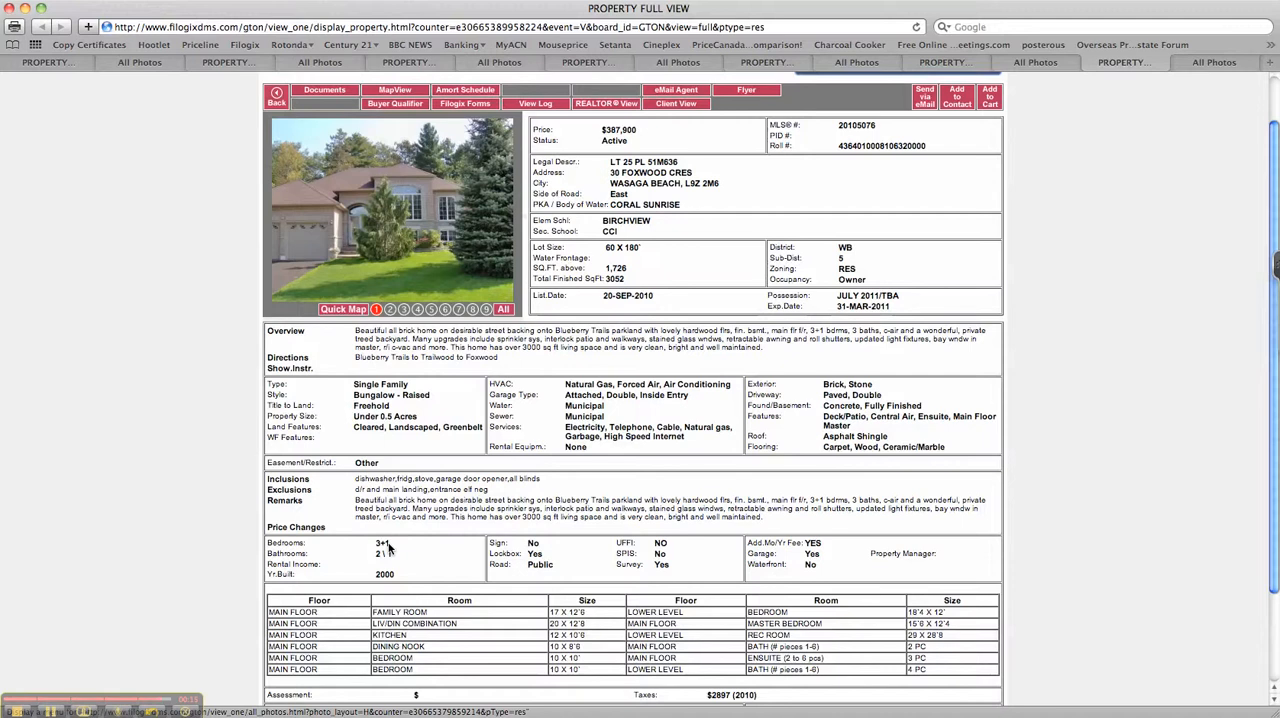
mouse_move(468, 456)
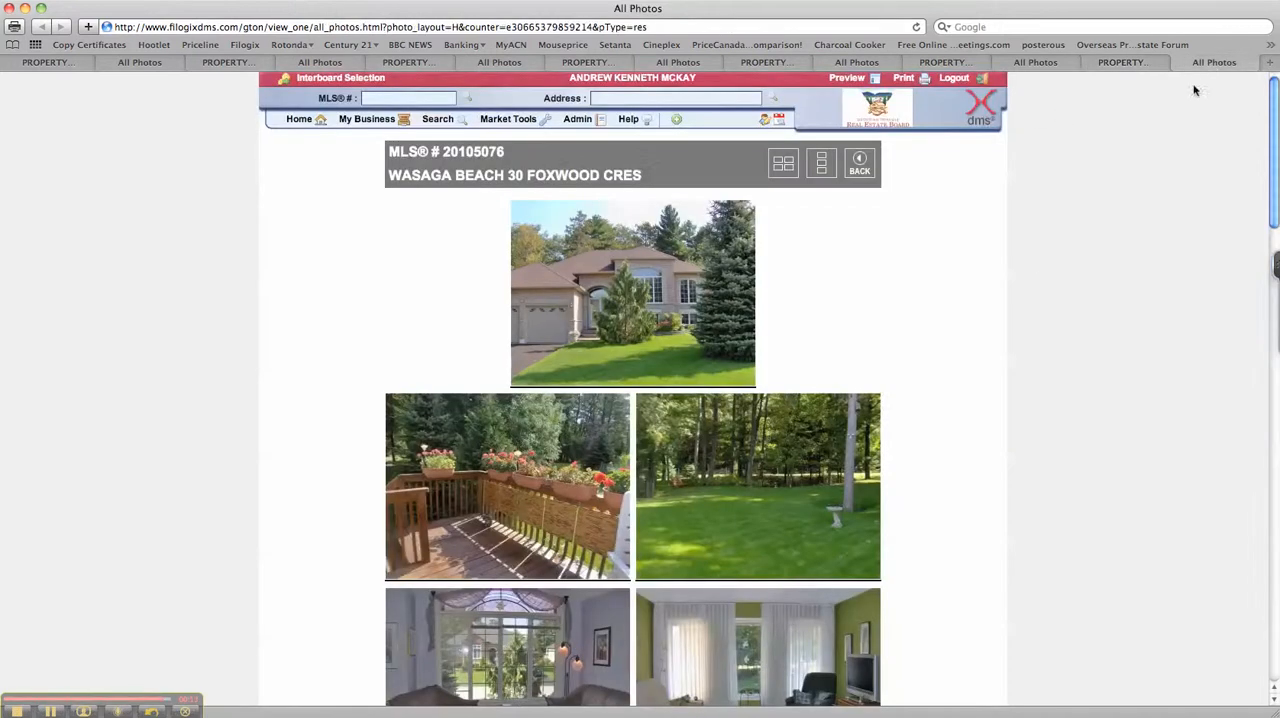
mouse_move(1188, 265)
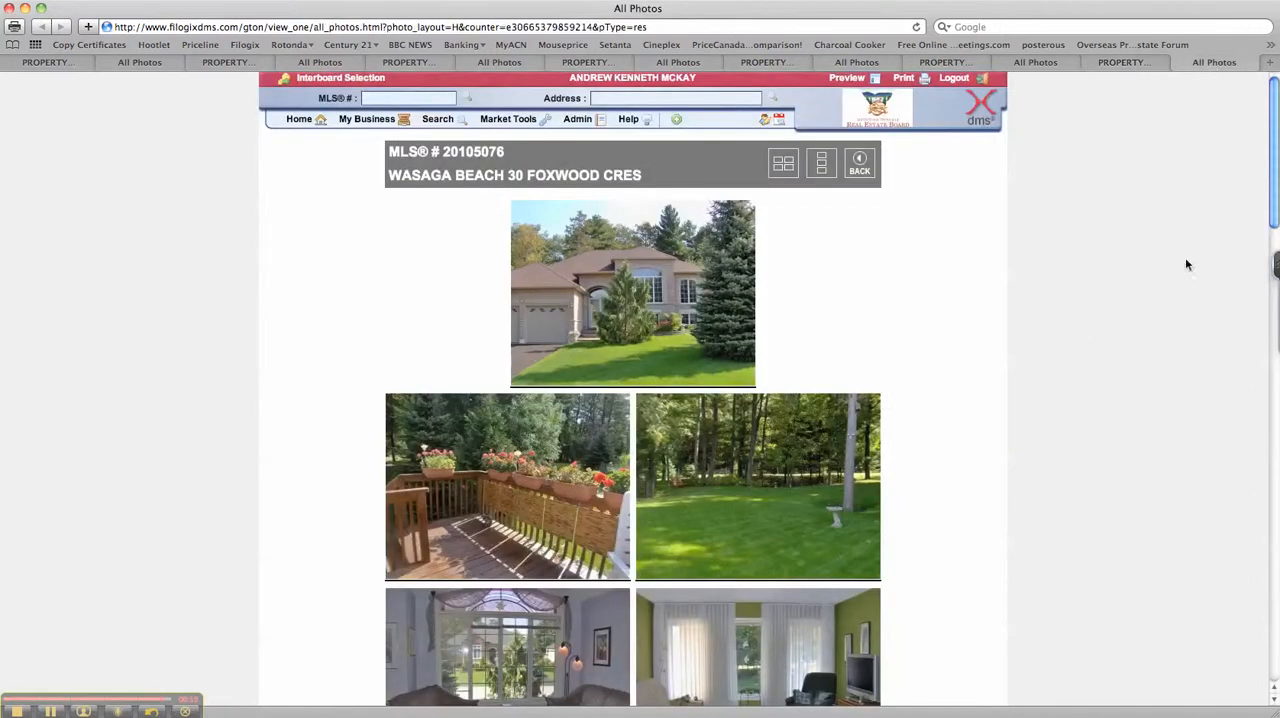
scroll(down, 3)
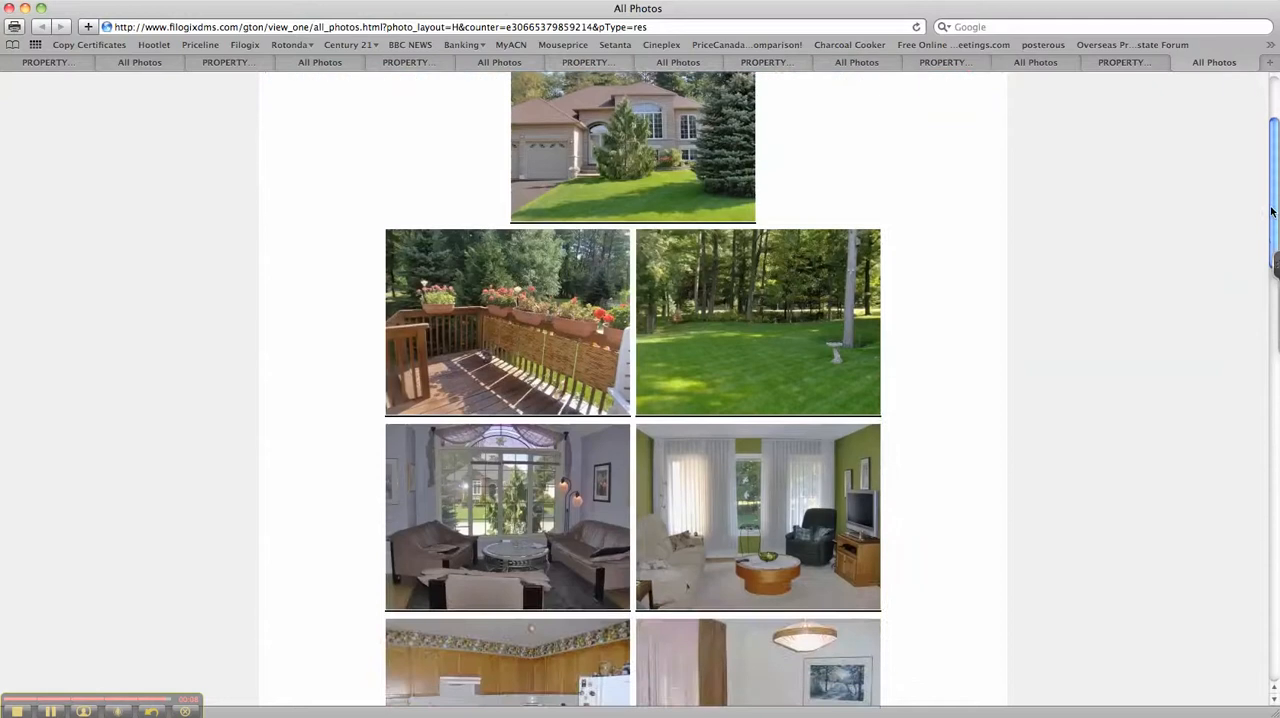
scroll(down, 3)
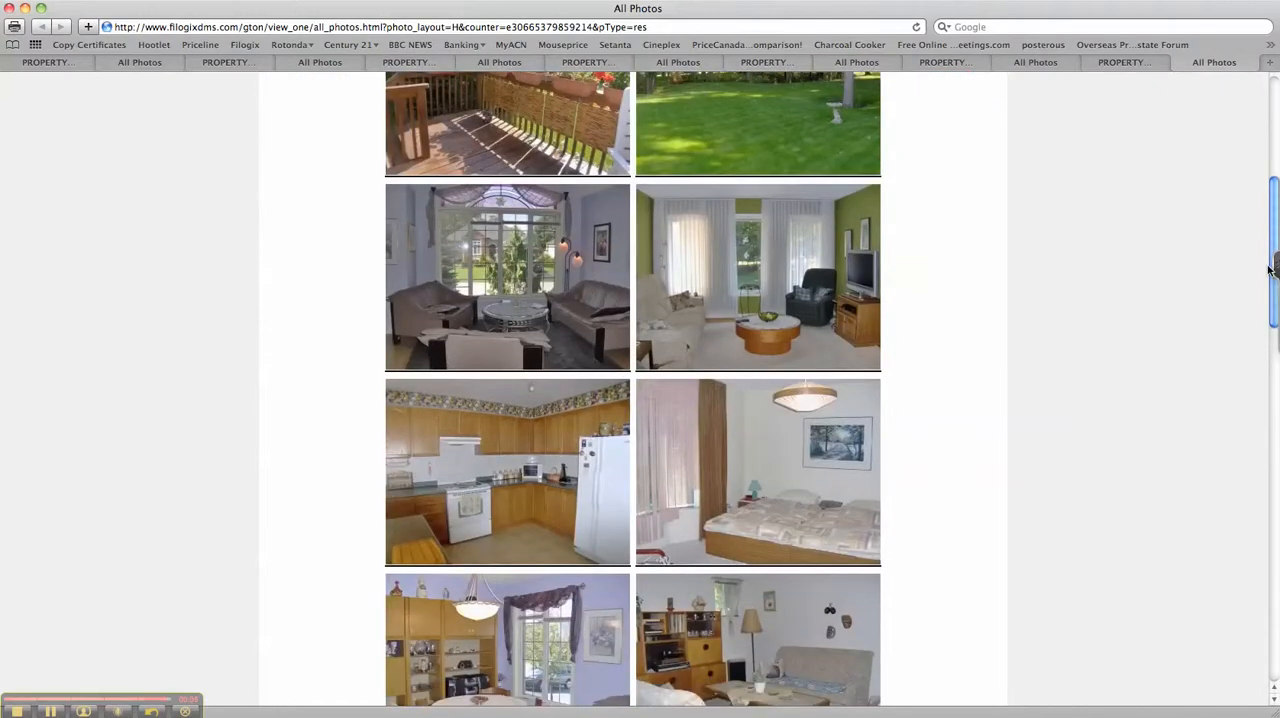
scroll(down, 3)
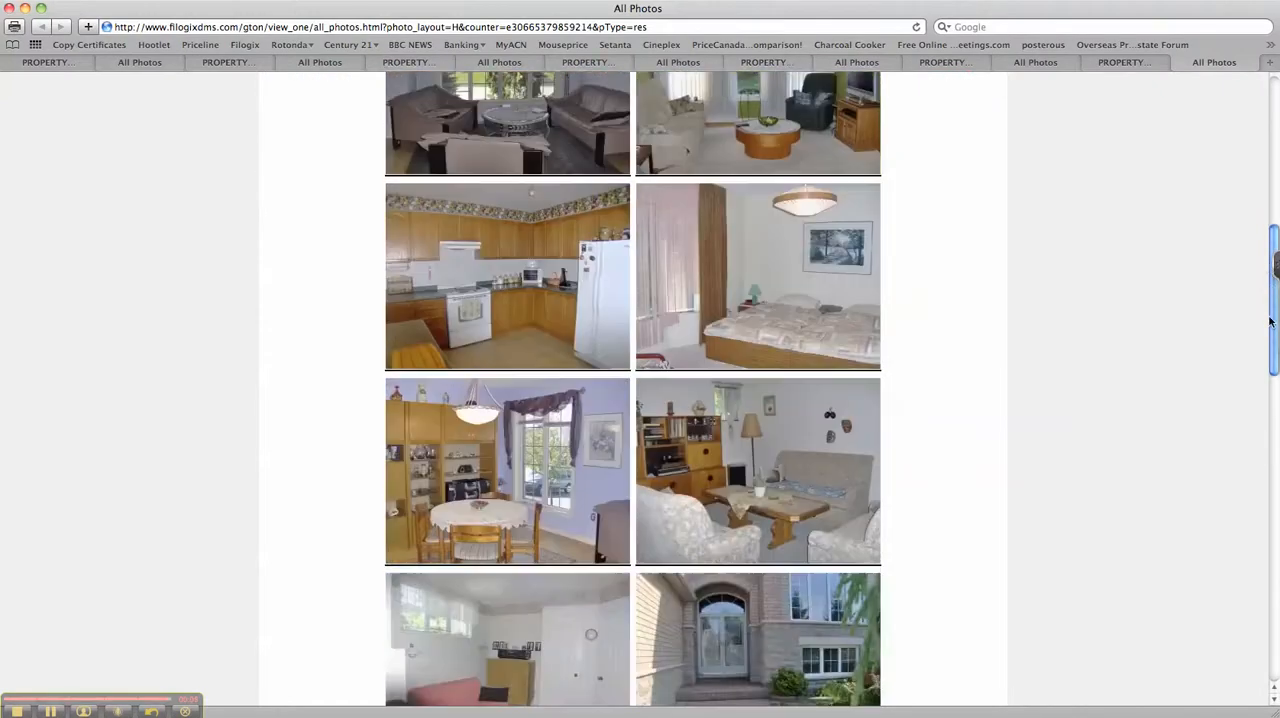
scroll(down, 3)
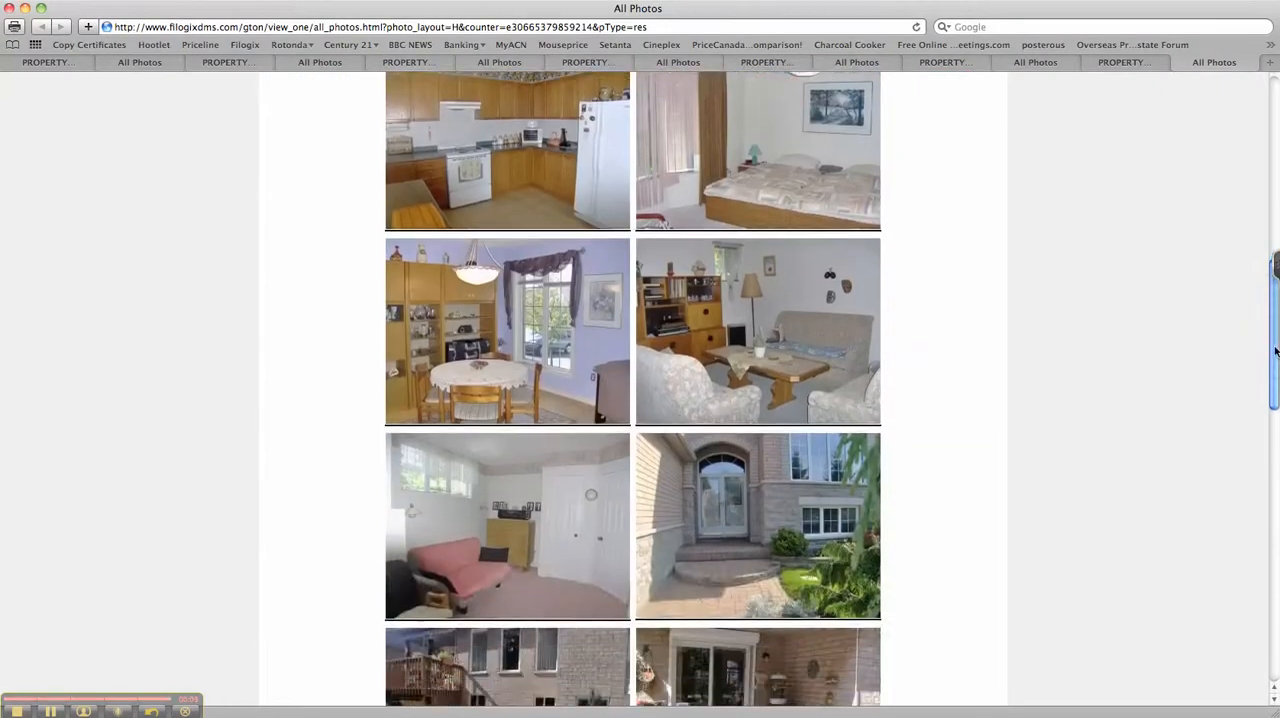